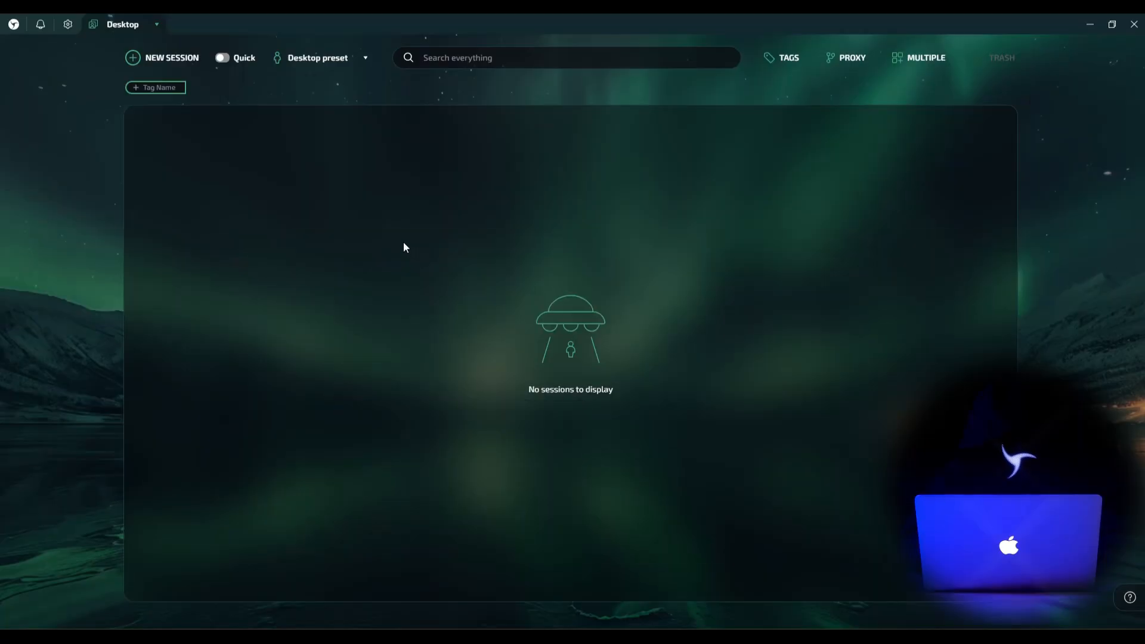
{"action": "mouse_move", "coordinate": [324, 70]}
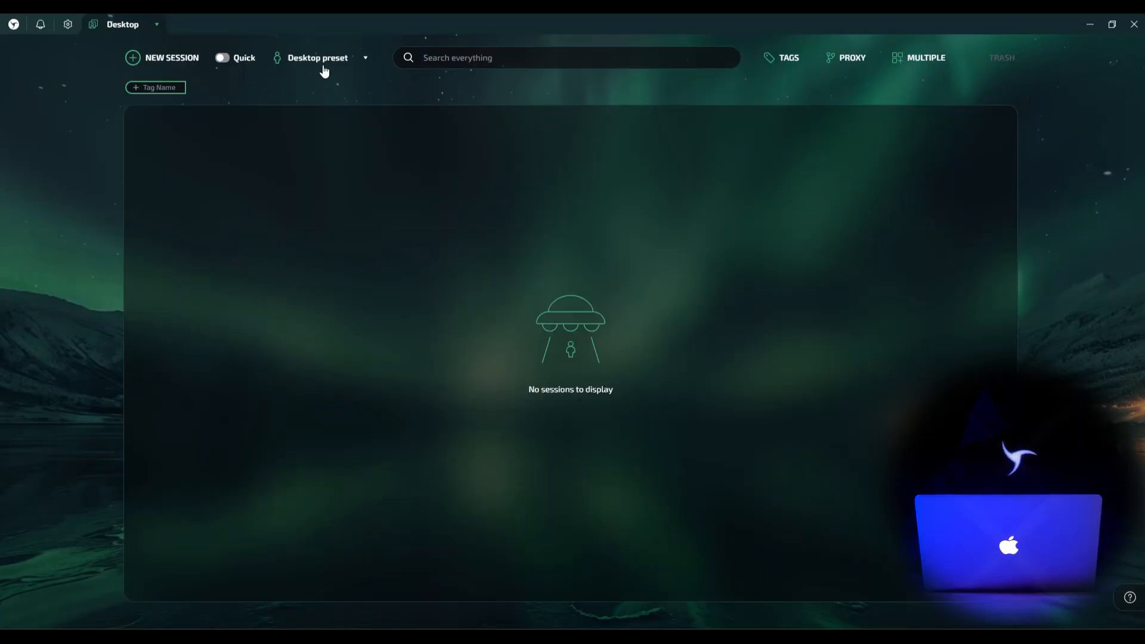
- Choose the Mobile preset, enable Quick mode, and instantly create Mobile preset 4
{"action": "left_click", "coordinate": [320, 58]}
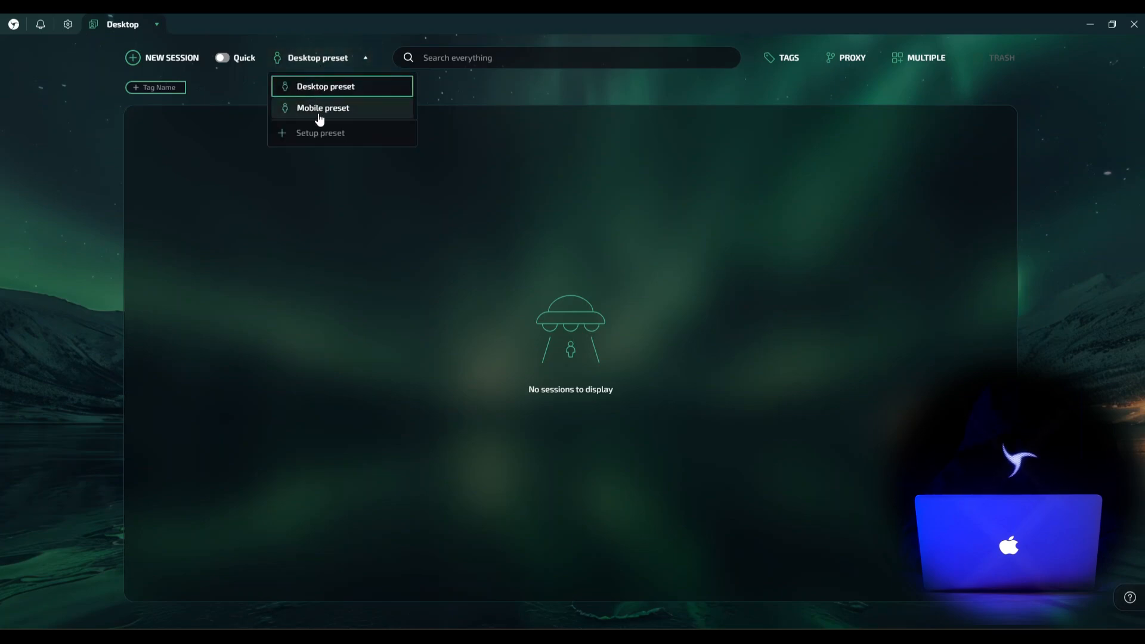
{"action": "left_click", "coordinate": [323, 109]}
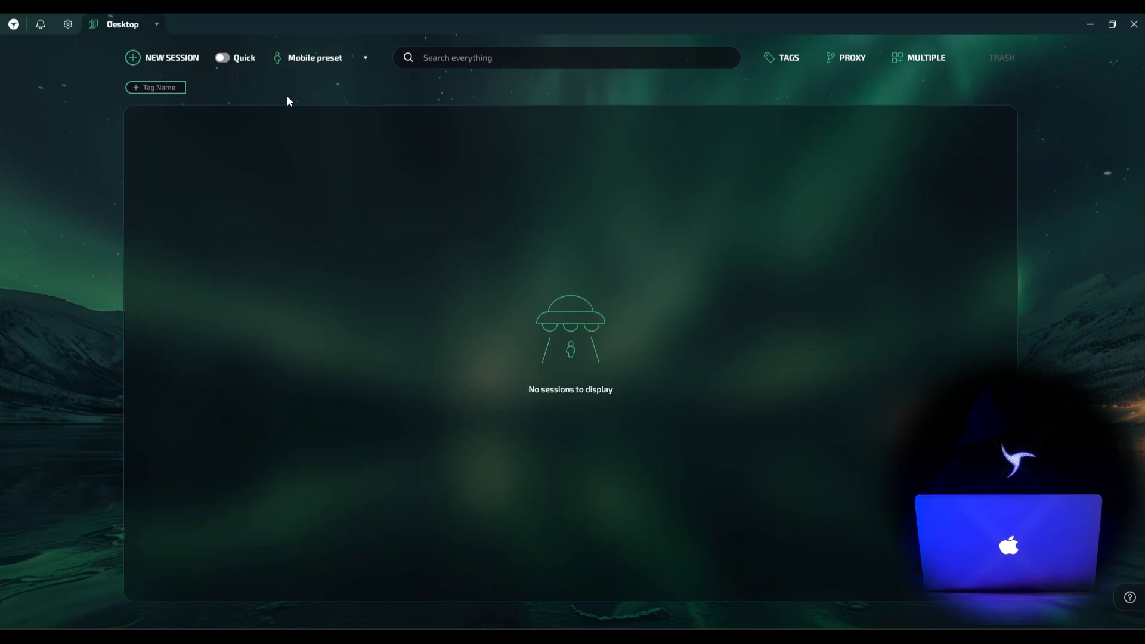
{"action": "left_click", "coordinate": [223, 57]}
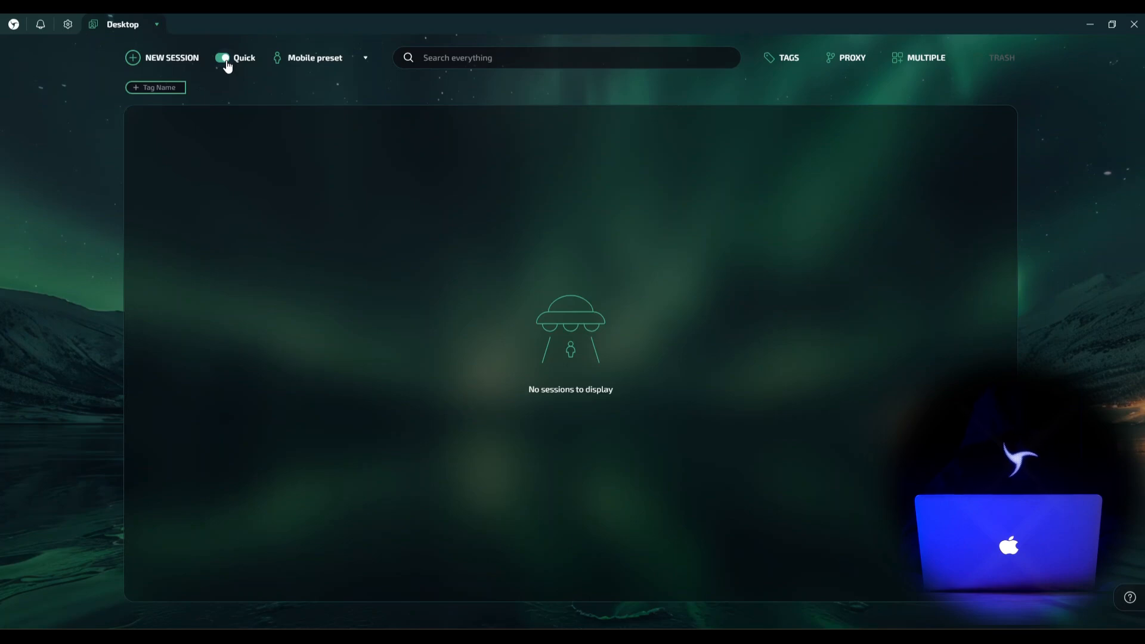
{"action": "mouse_move", "coordinate": [172, 57]}
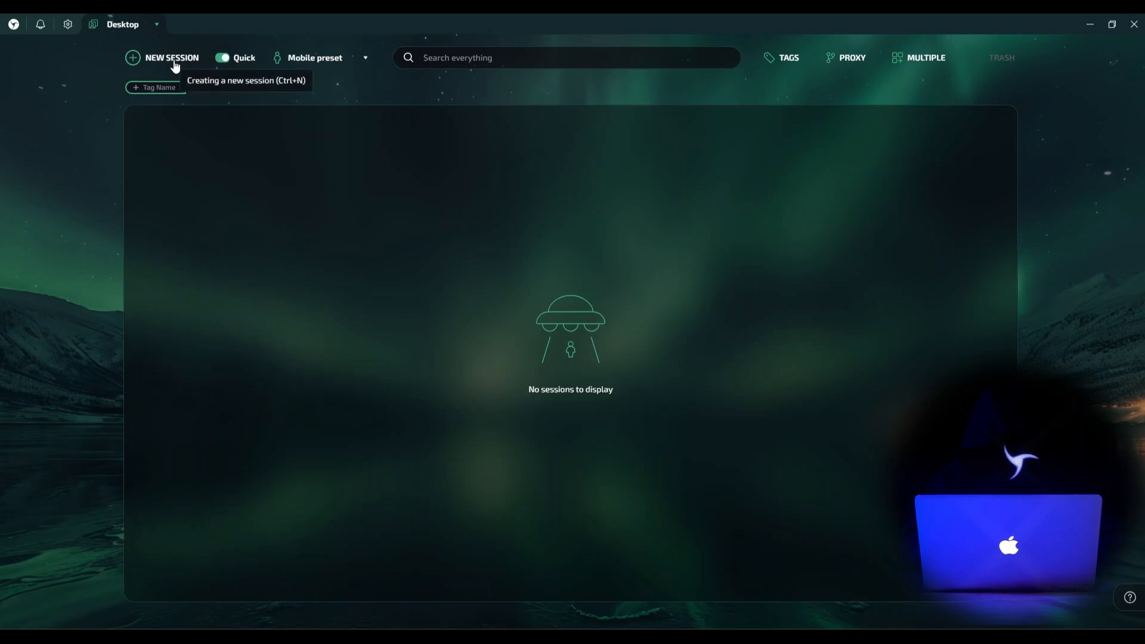
{"action": "left_click", "coordinate": [172, 57]}
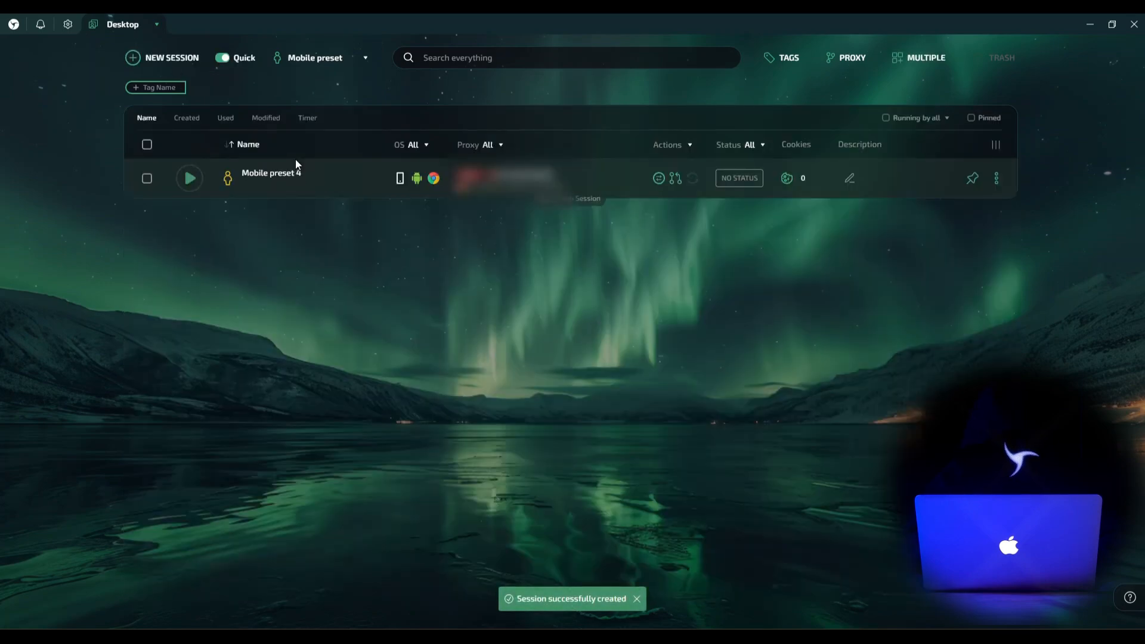
{"action": "mouse_move", "coordinate": [400, 190]}
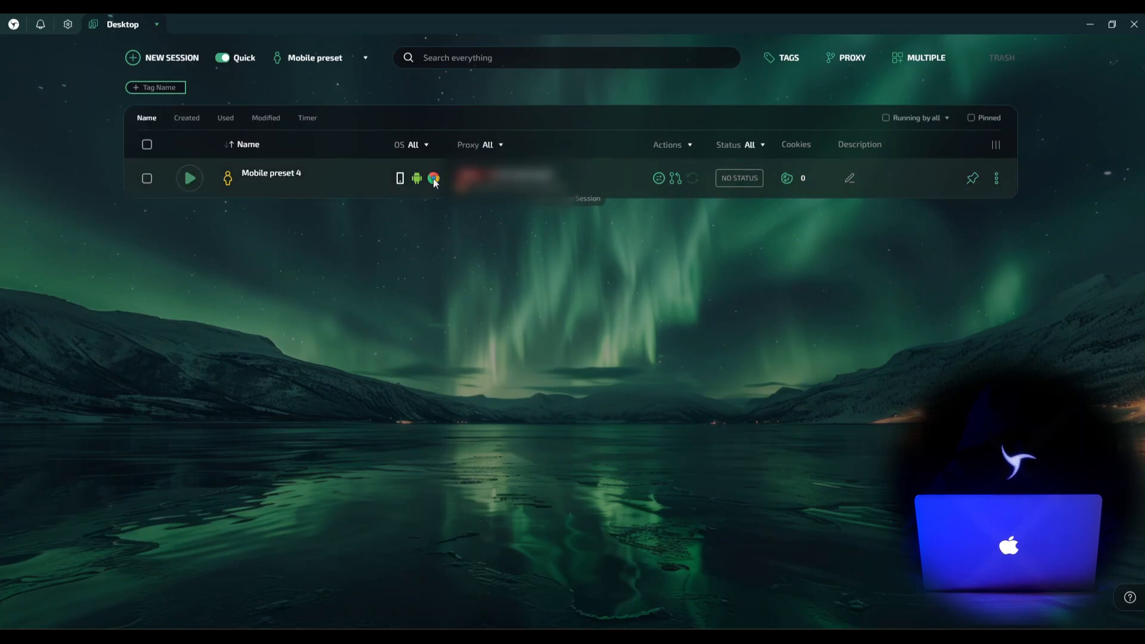
{"action": "mouse_move", "coordinate": [263, 95]}
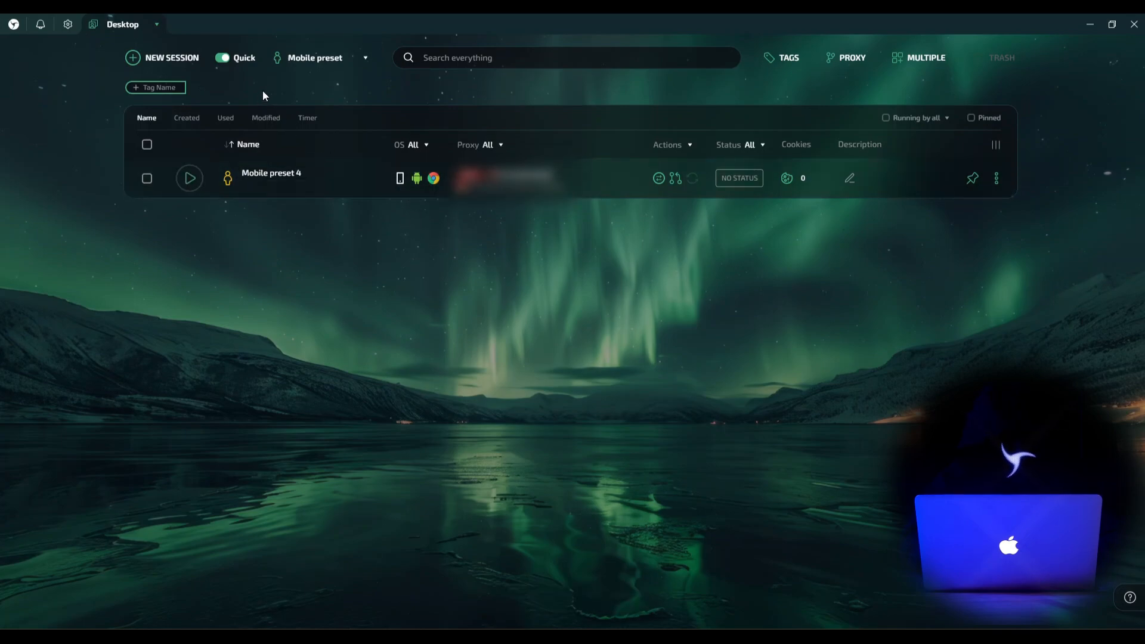
- Edit the Mobile preset 4 session from its actions menu and scroll through its settings
{"action": "left_click", "coordinate": [995, 177]}
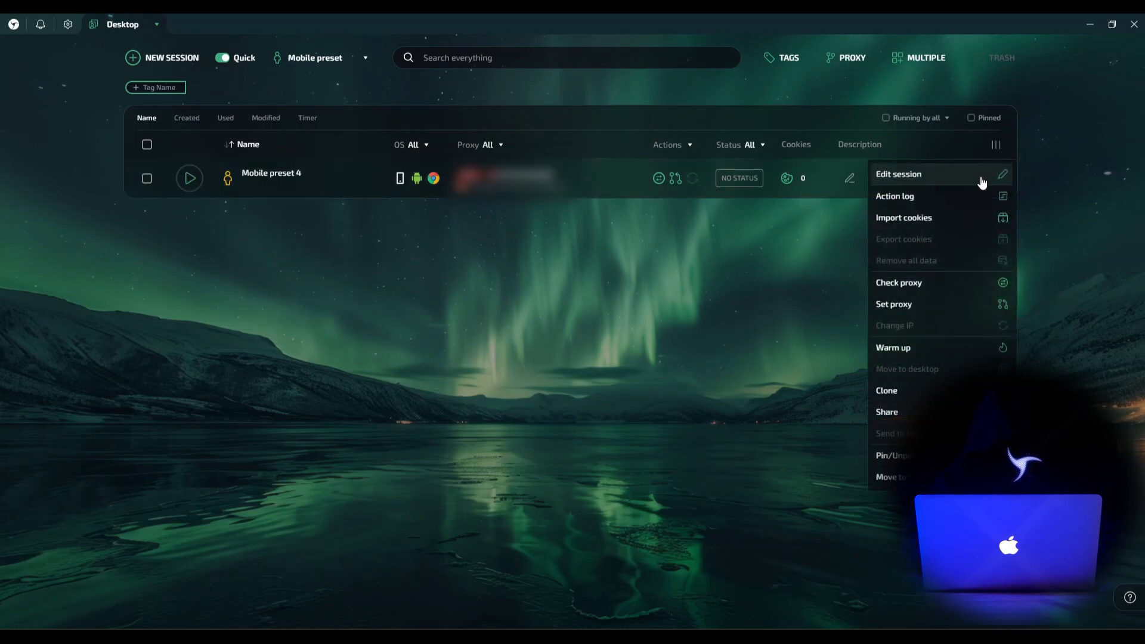
{"action": "left_click", "coordinate": [898, 174]}
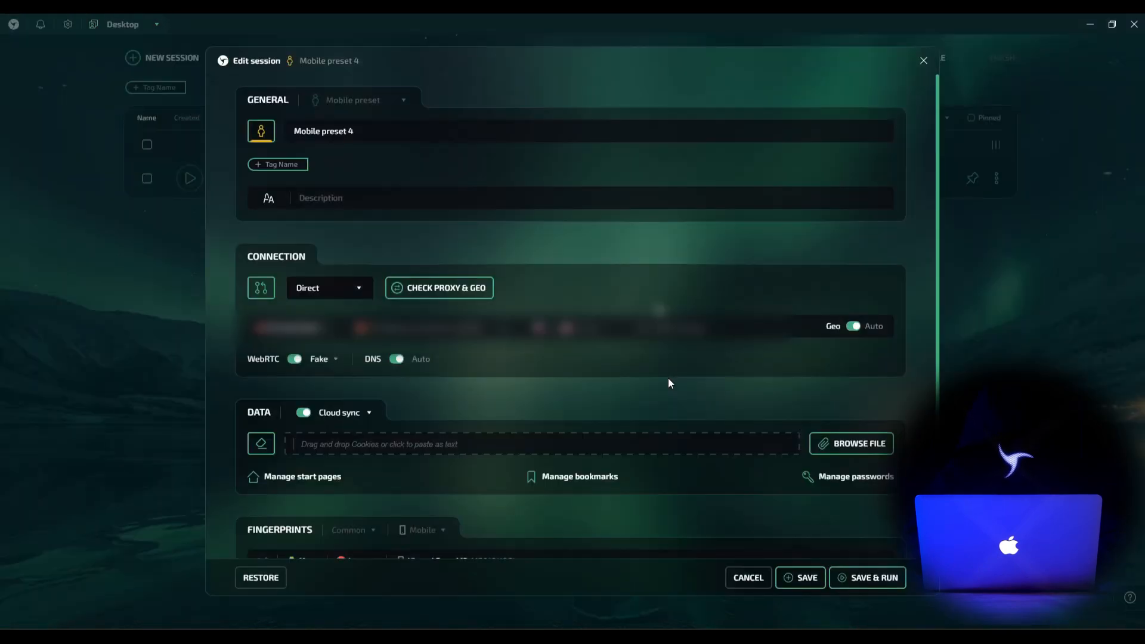
{"action": "scroll", "scroll_direction": "down", "scroll_amount": 3}
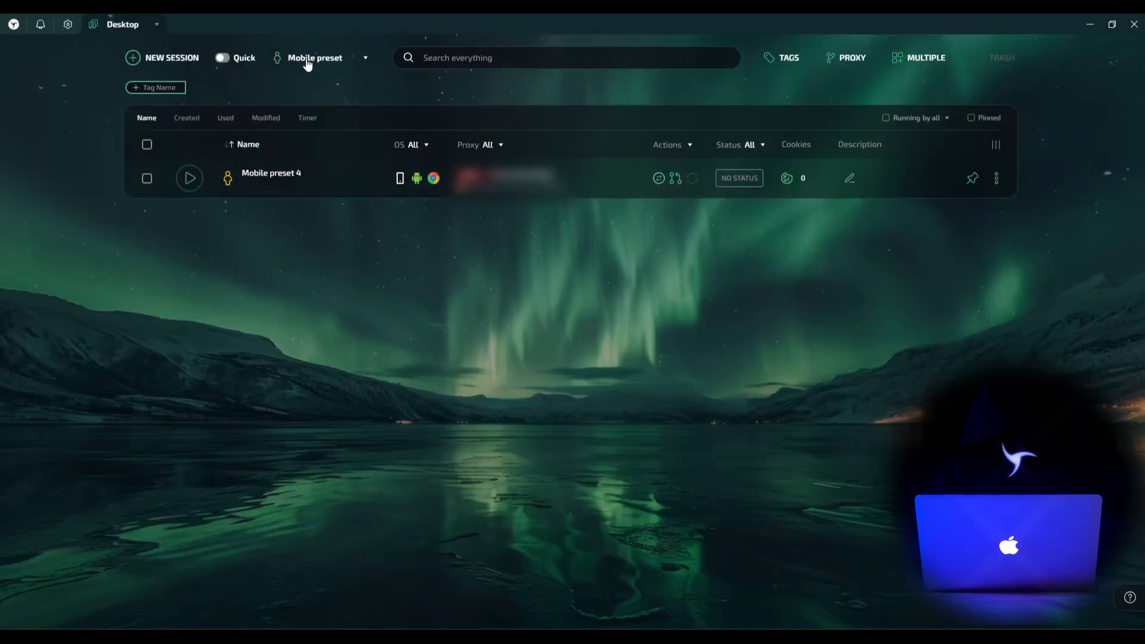
- Start a new desktop-preset session named 'Mobile Session'
{"action": "left_click", "coordinate": [314, 57]}
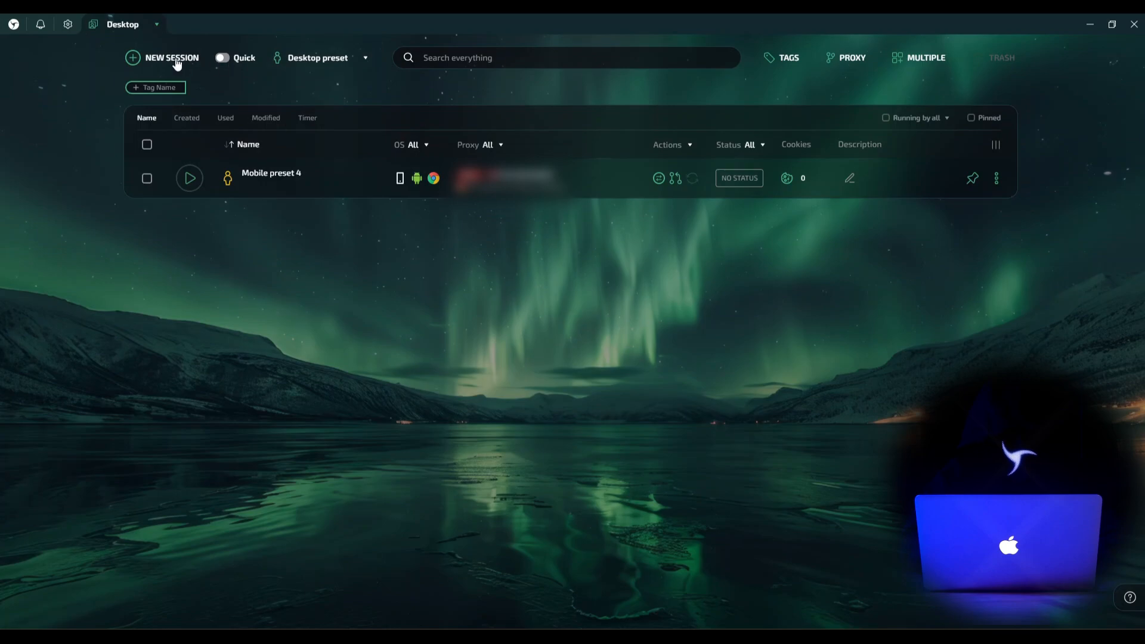
{"action": "mouse_move", "coordinate": [172, 57]}
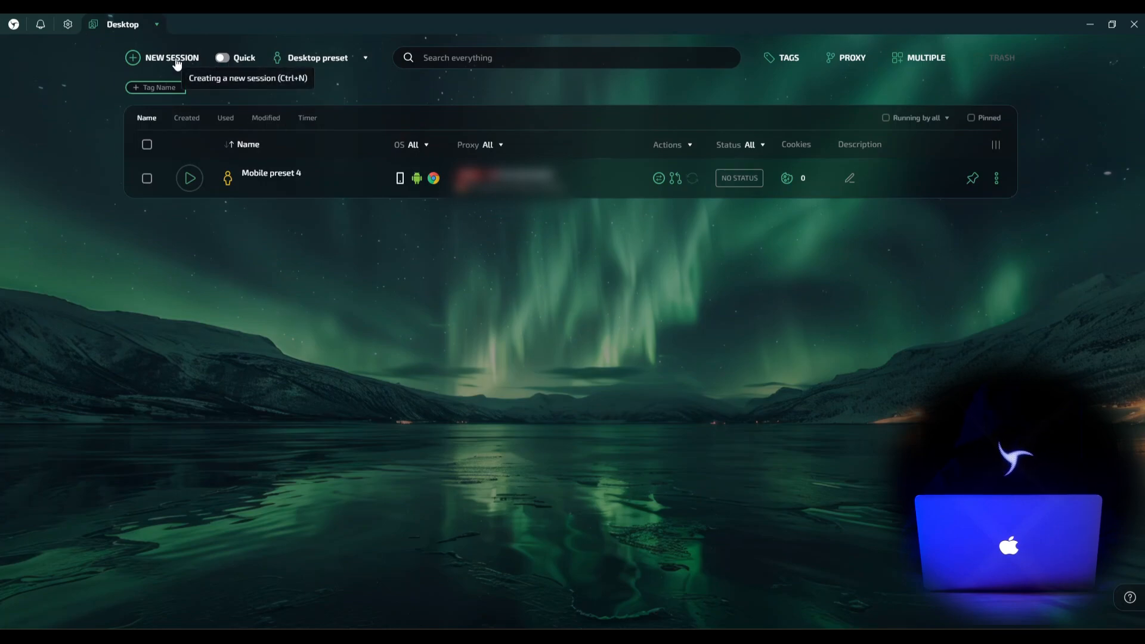
{"action": "left_click", "coordinate": [170, 57]}
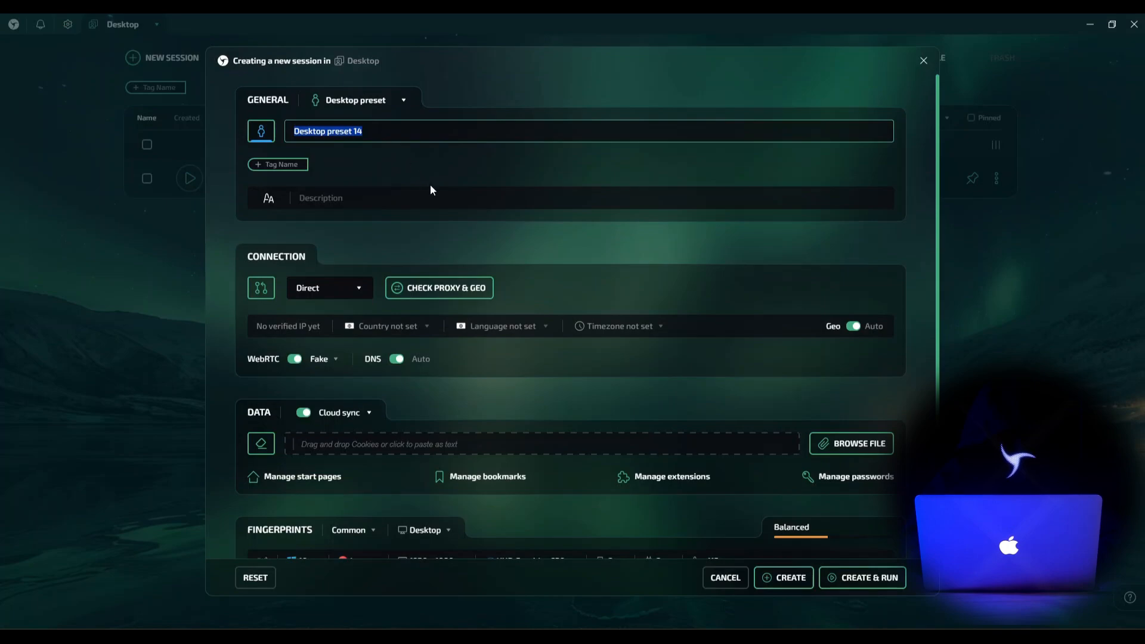
{"action": "type", "text": "M"}
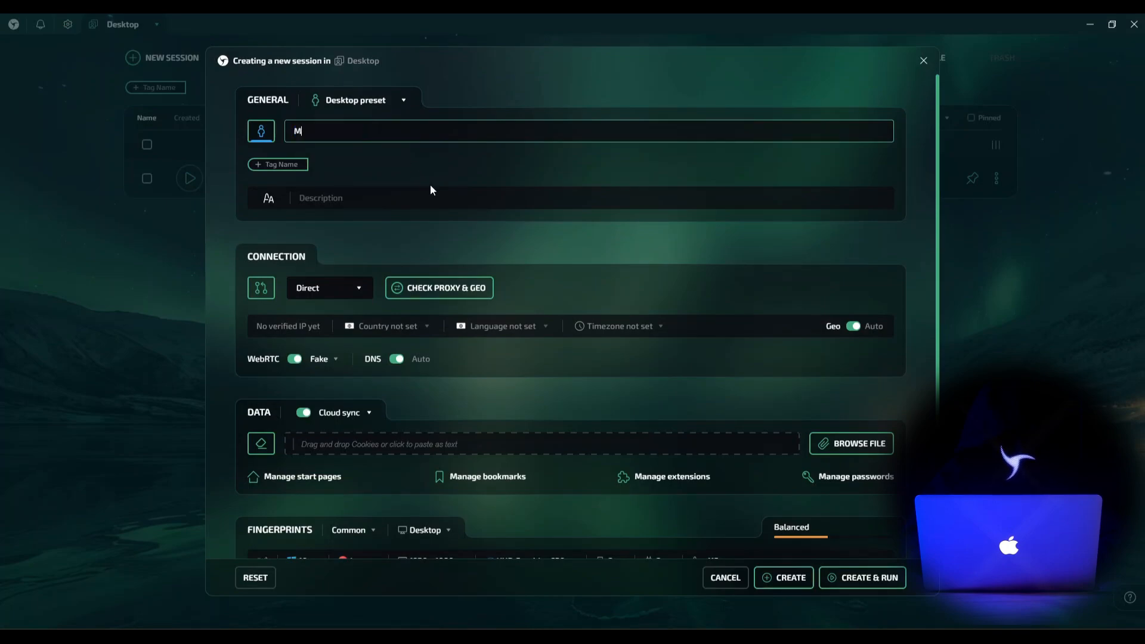
{"action": "type", "text": "obile Sessi"}
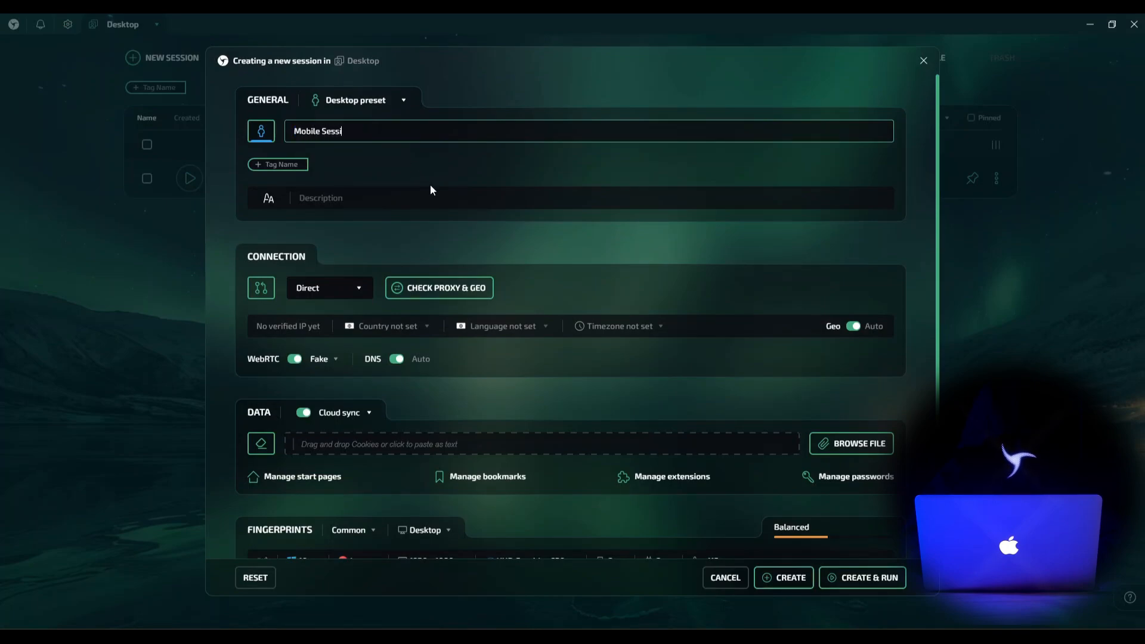
{"action": "type", "text": "on"}
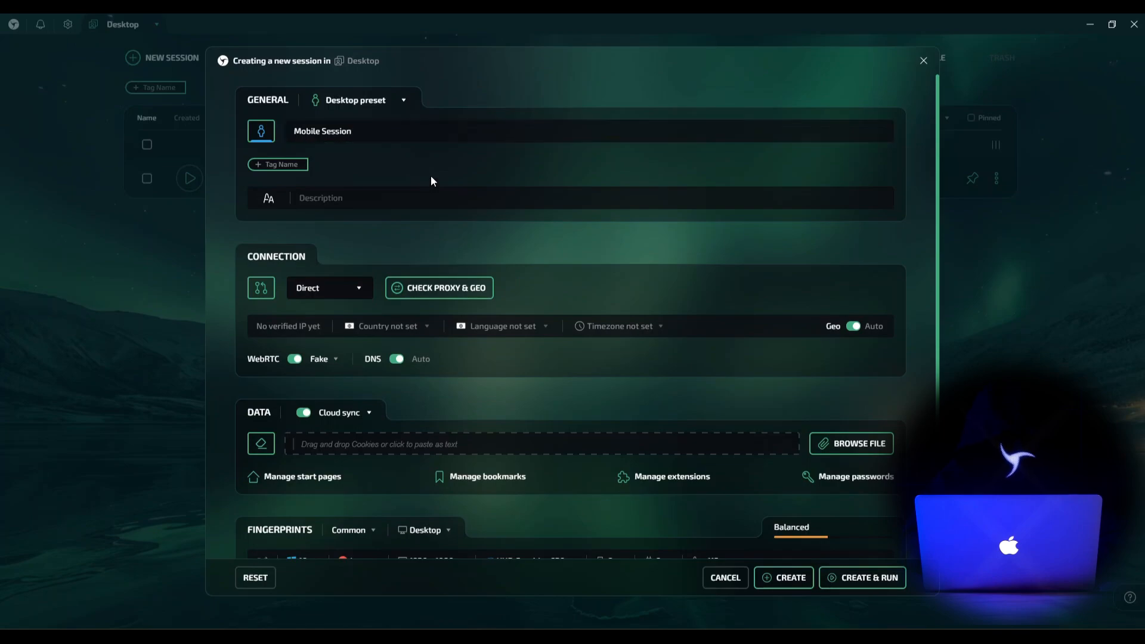
{"action": "mouse_move", "coordinate": [311, 164]}
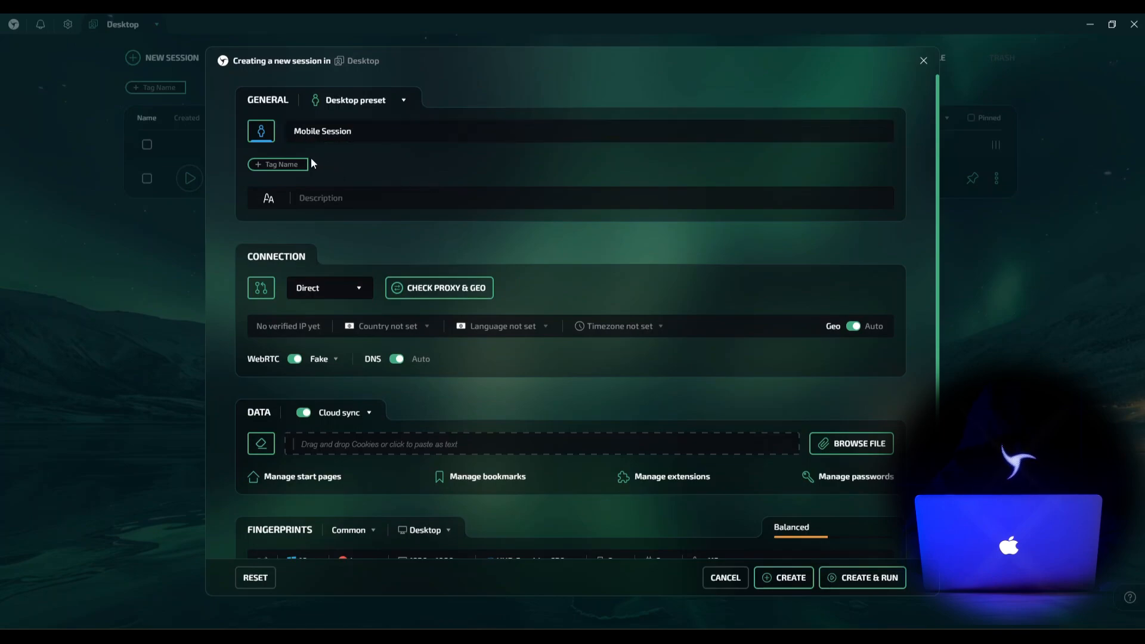
- Add a 'Mobile' tag to the new session via Tag Name
{"action": "left_click", "coordinate": [261, 131]}
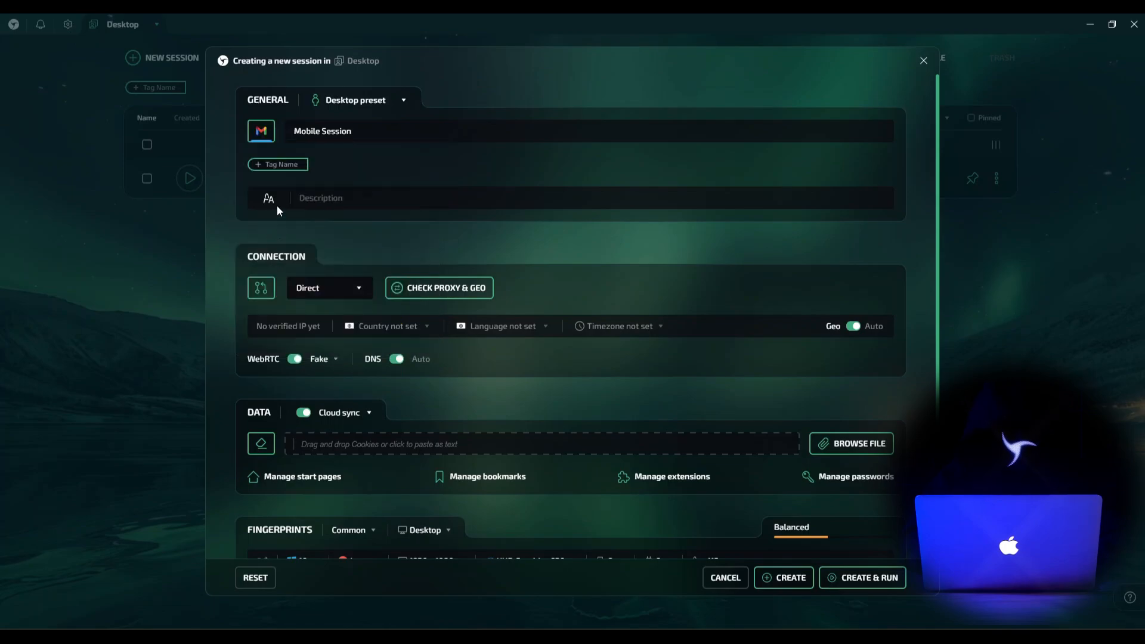
{"action": "left_click", "coordinate": [277, 163]}
{"action": "type", "text": "Mobile"}
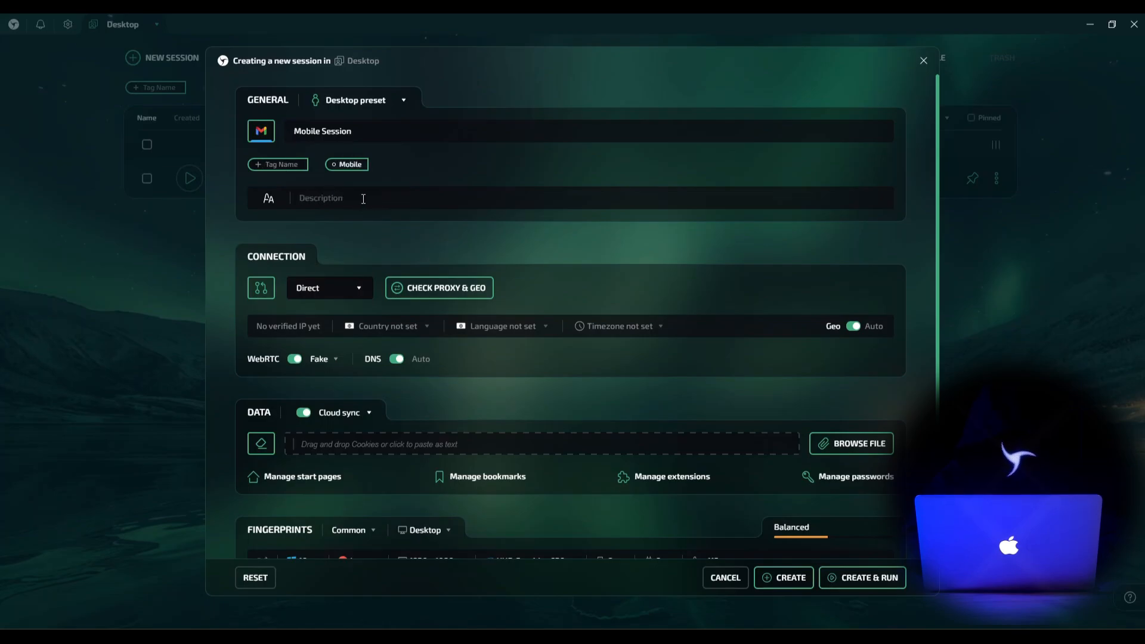
{"action": "mouse_move", "coordinate": [347, 287]}
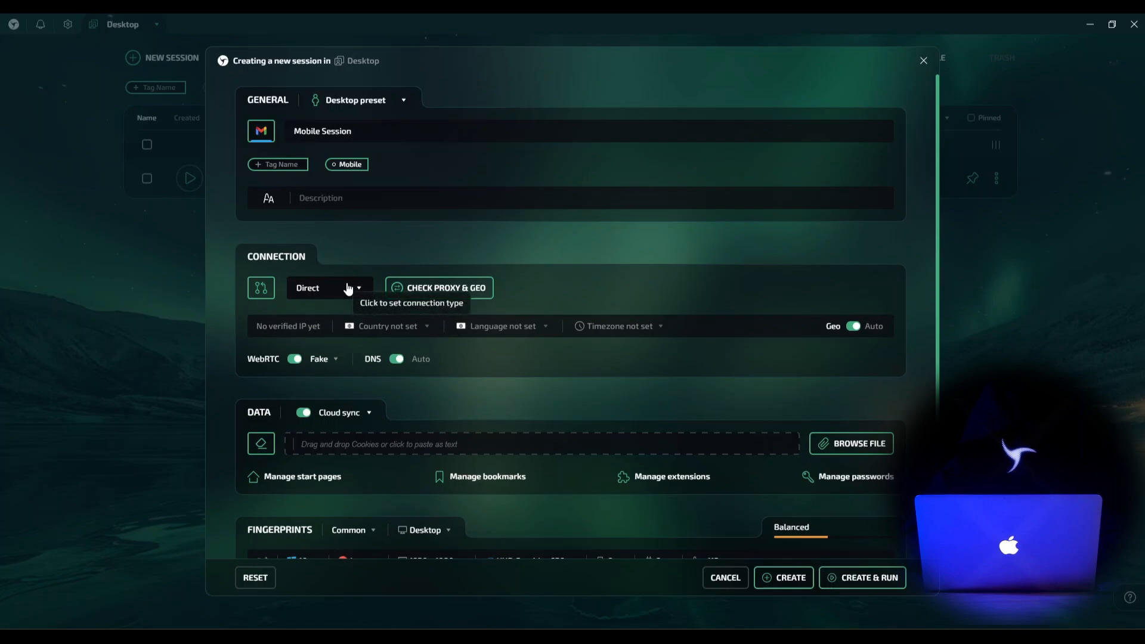
- Use a verified Free Proxy (US) connection and save 1.1.1.1 as the custom DNS
{"action": "left_click", "coordinate": [329, 287]}
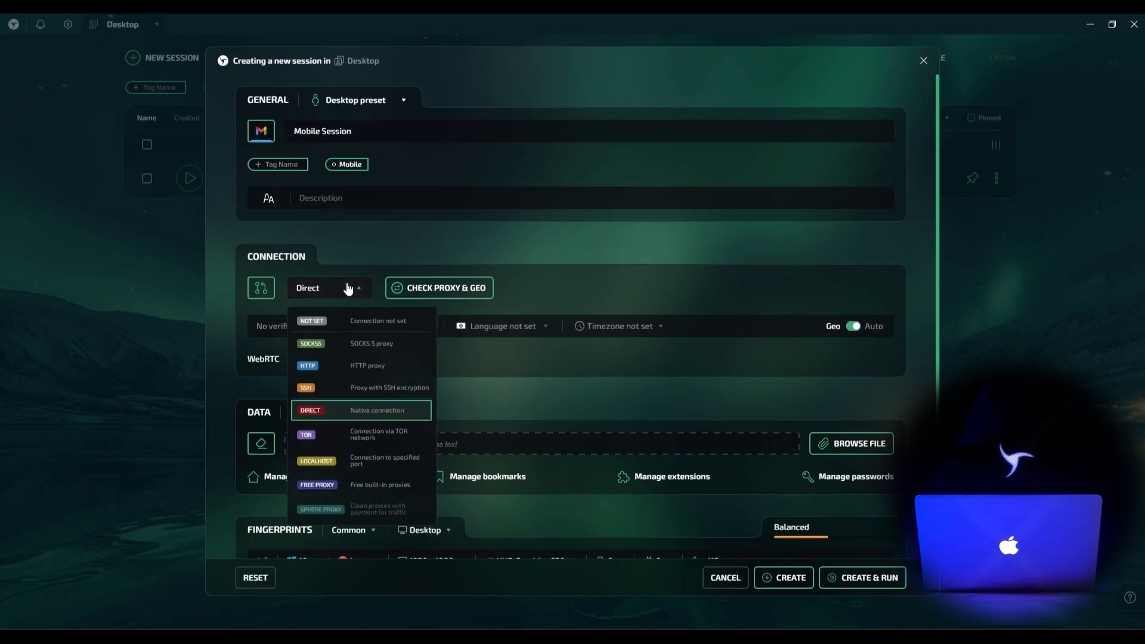
{"action": "left_click", "coordinate": [317, 486]}
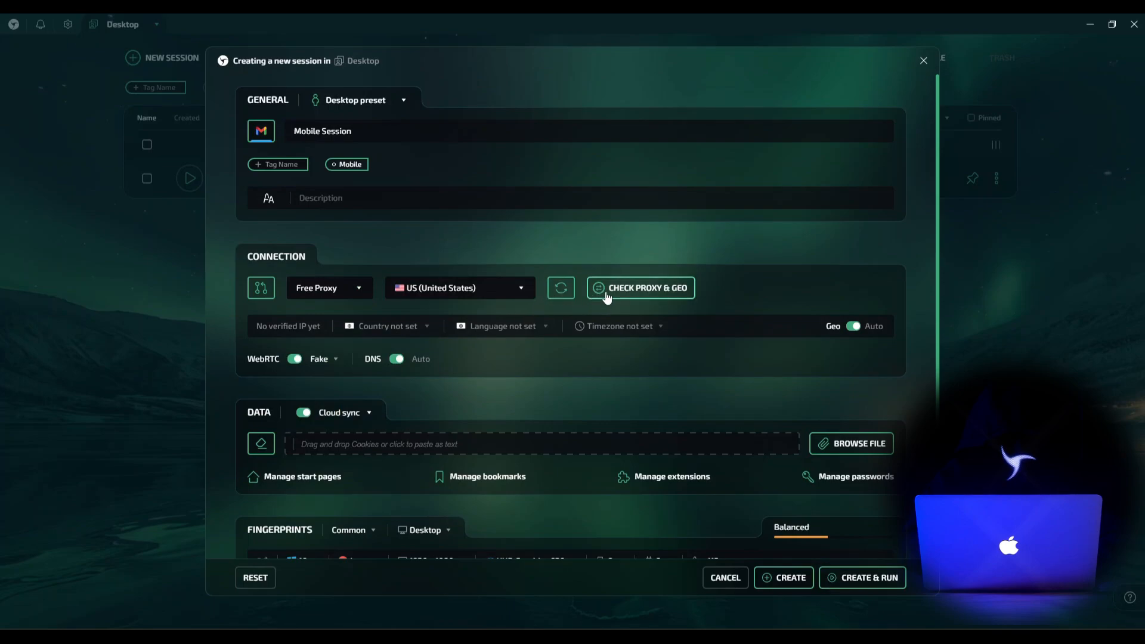
{"action": "left_click", "coordinate": [639, 287]}
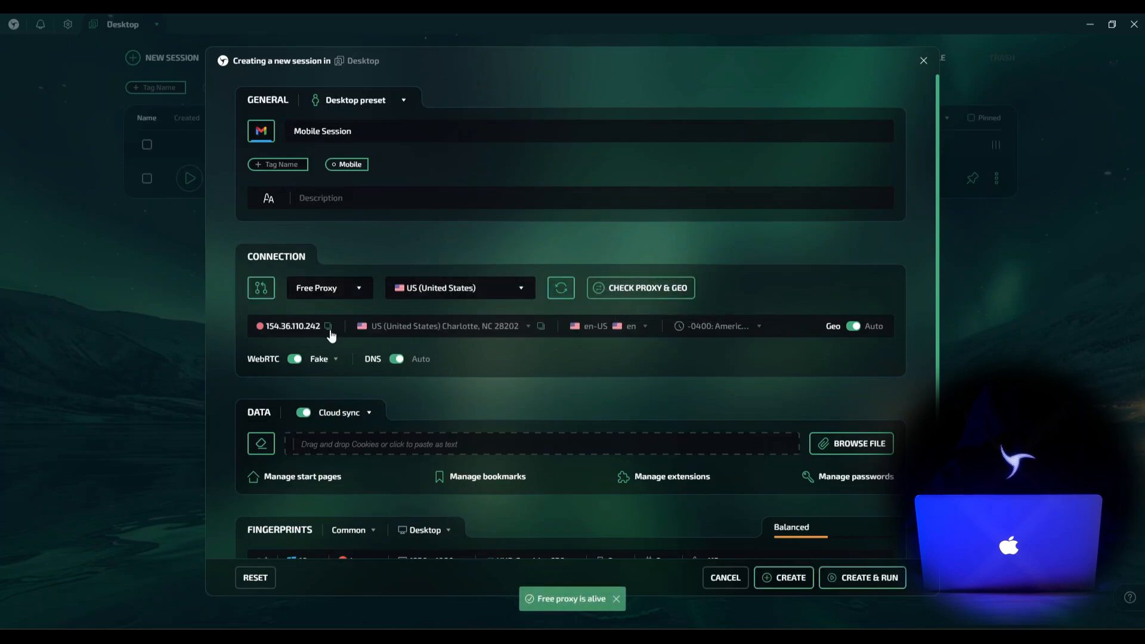
{"action": "mouse_move", "coordinate": [610, 372]}
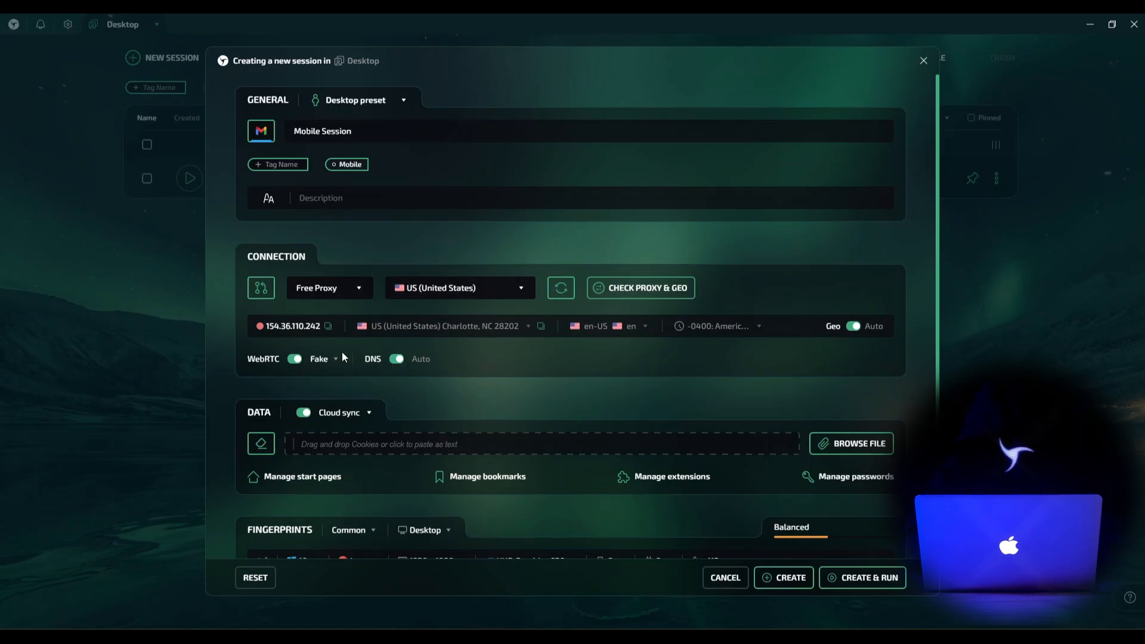
{"action": "mouse_move", "coordinate": [323, 367]}
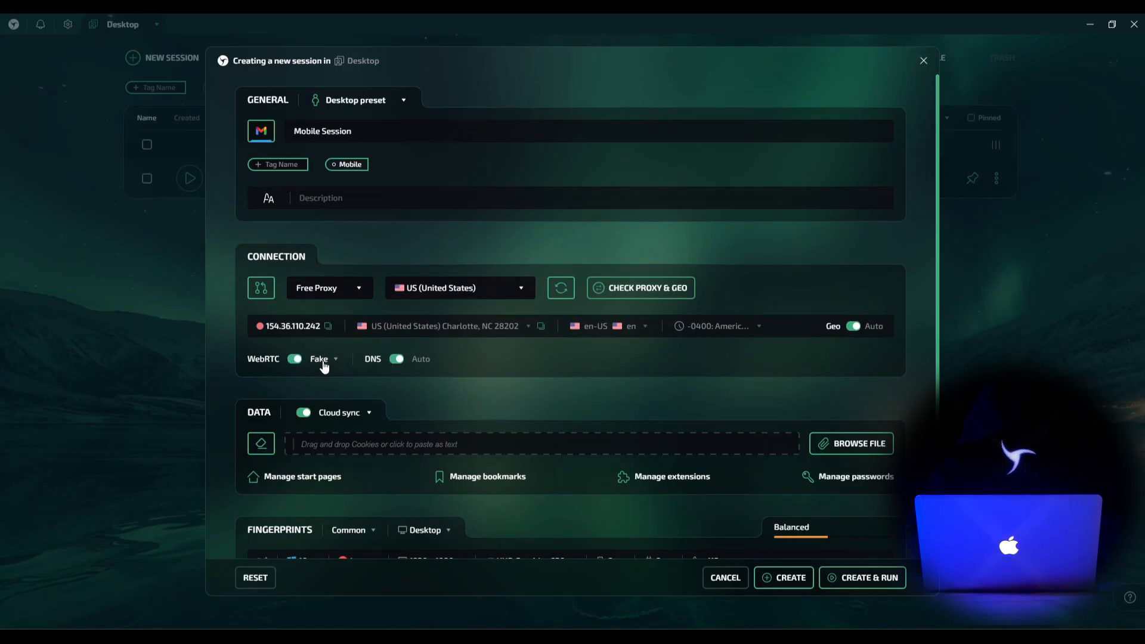
{"action": "mouse_move", "coordinate": [397, 359]}
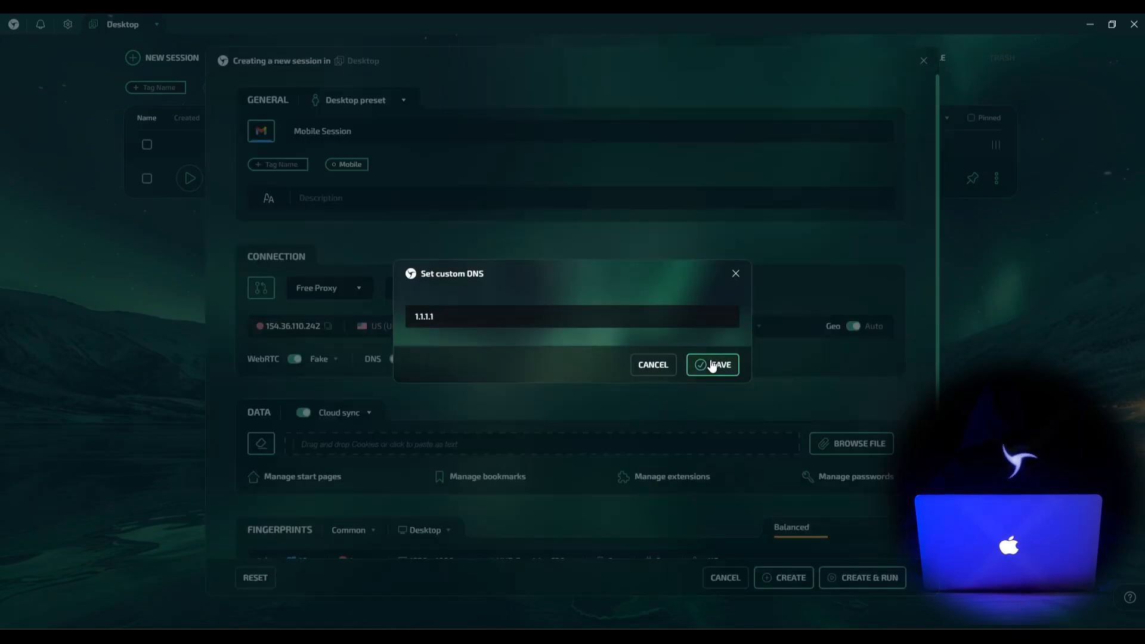
{"action": "left_click", "coordinate": [712, 365]}
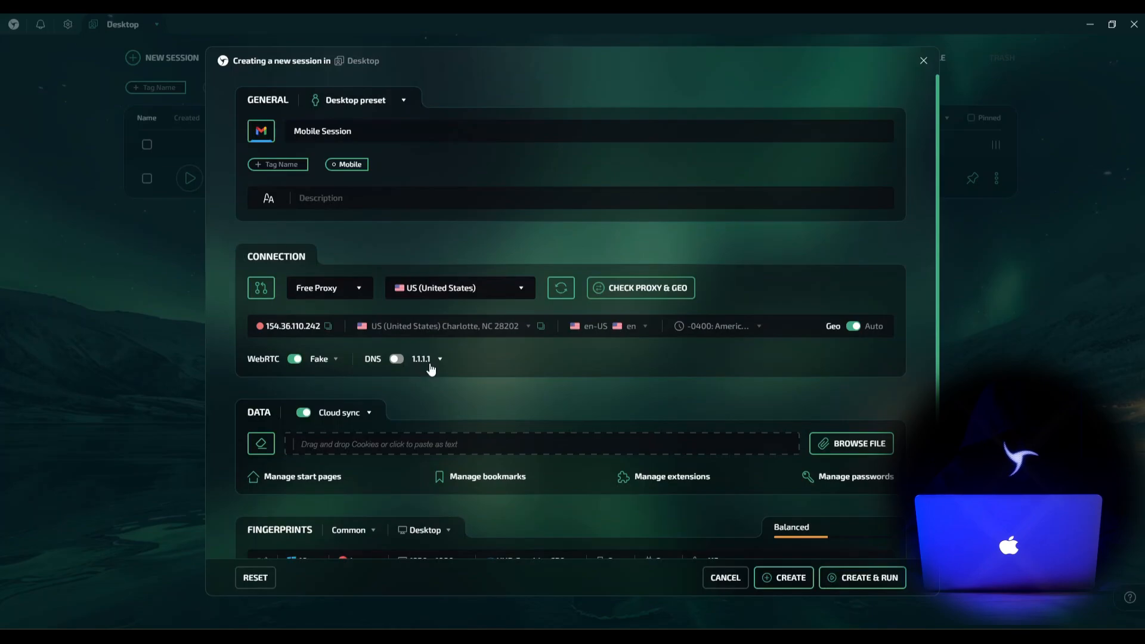
- Set the fingerprint device type to Mobile and show the Apple OS versions list
{"action": "scroll", "scroll_direction": "down", "scroll_amount": 3}
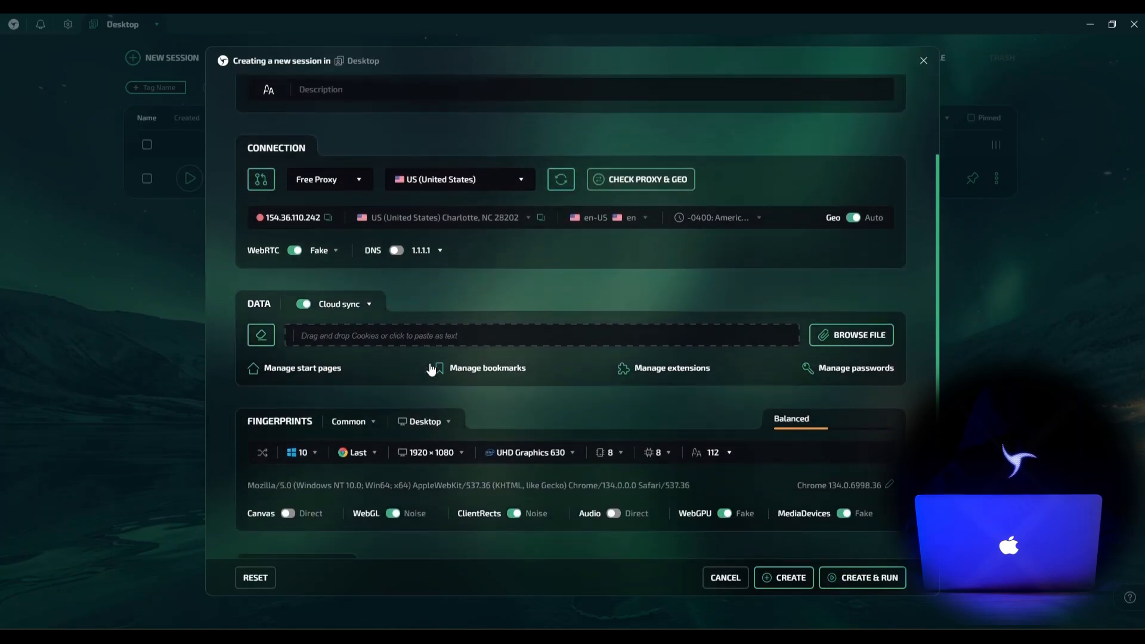
{"action": "scroll", "scroll_direction": "down", "scroll_amount": 3}
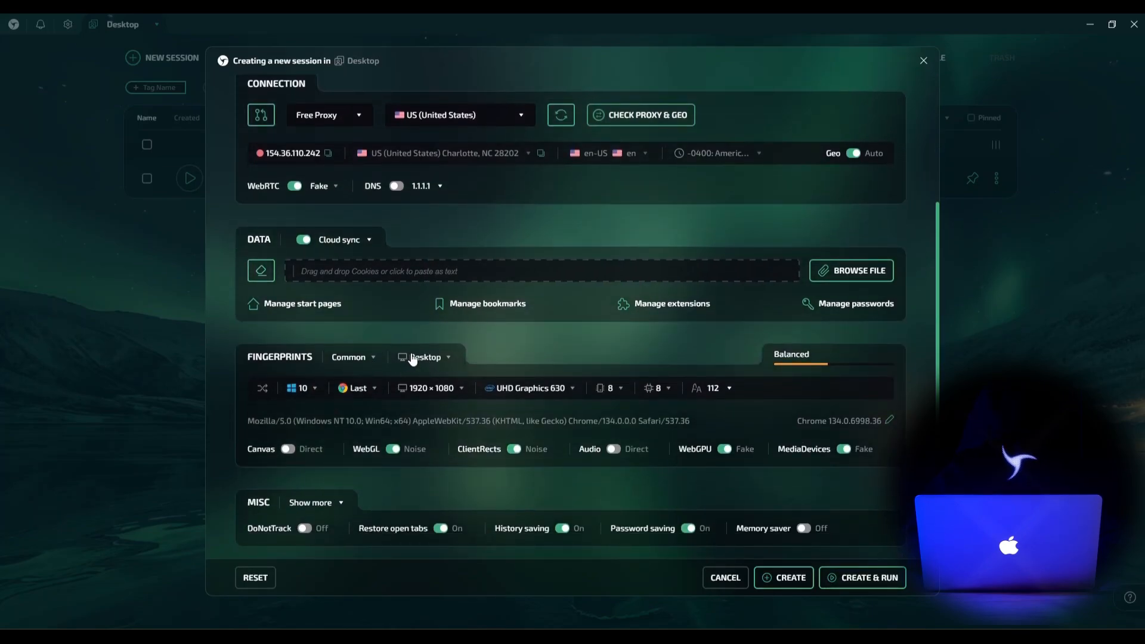
{"action": "left_click", "coordinate": [423, 356]}
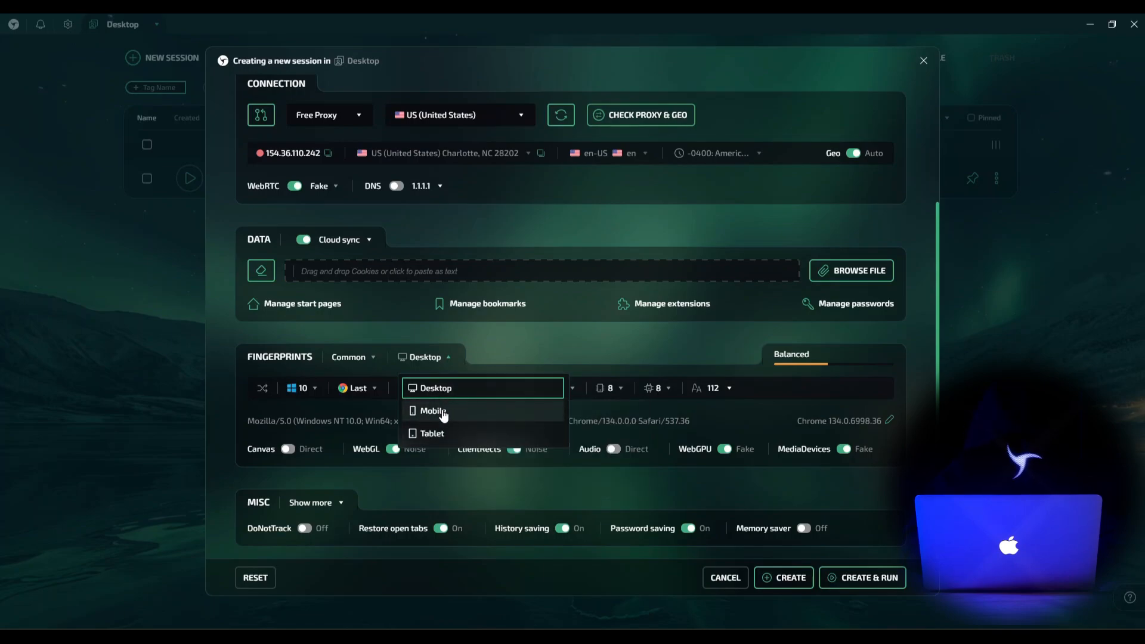
{"action": "left_click", "coordinate": [432, 410]}
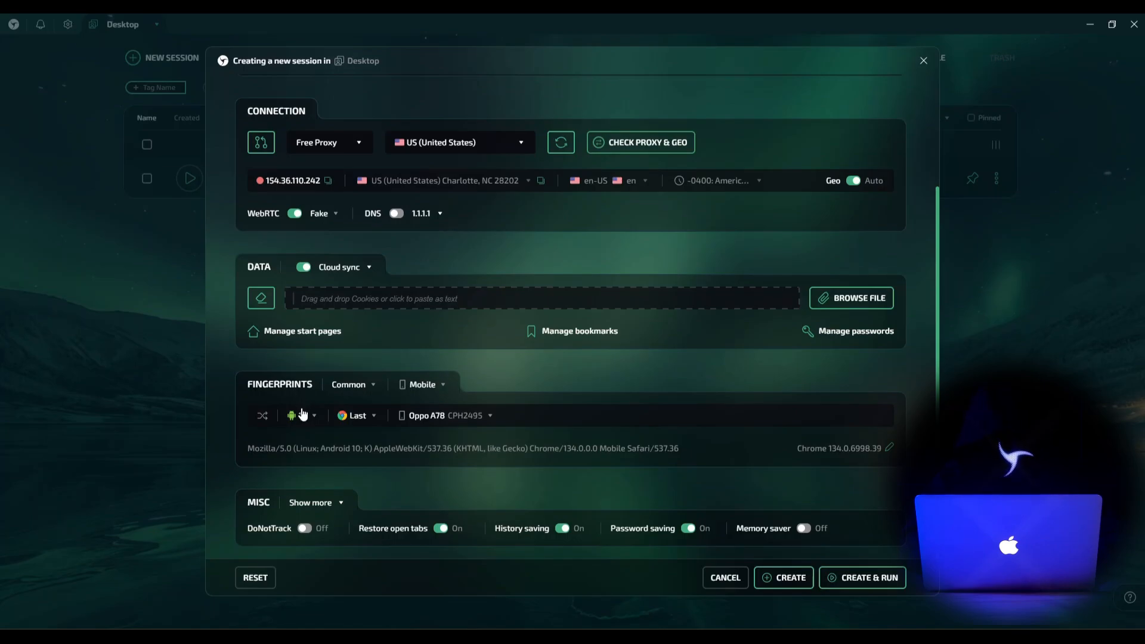
{"action": "left_click", "coordinate": [301, 415]}
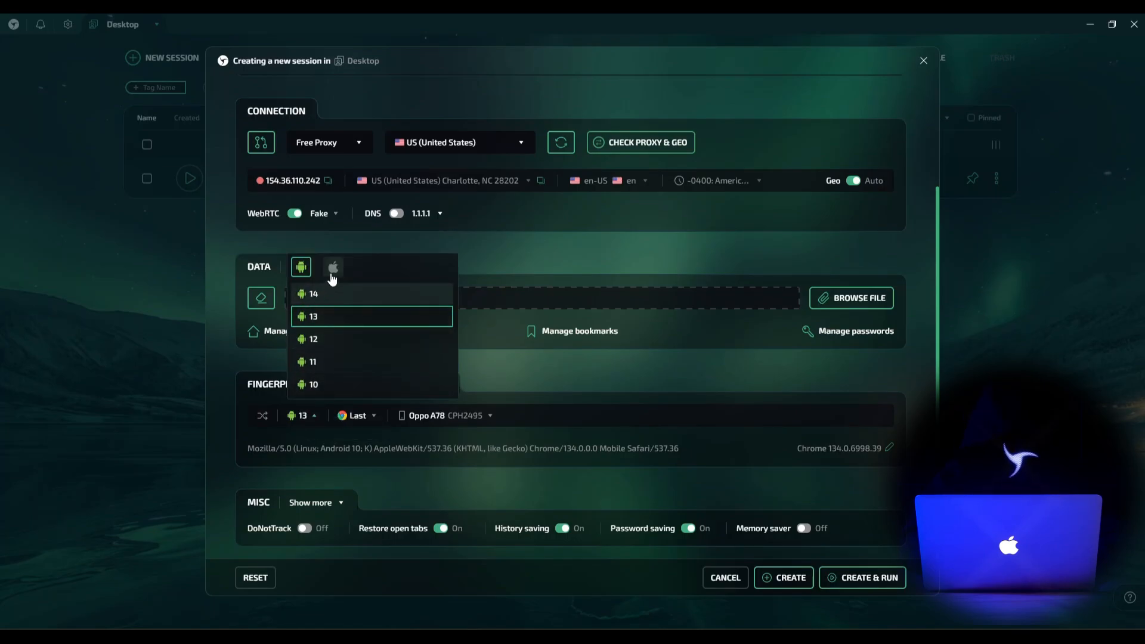
{"action": "left_click", "coordinate": [333, 266]}
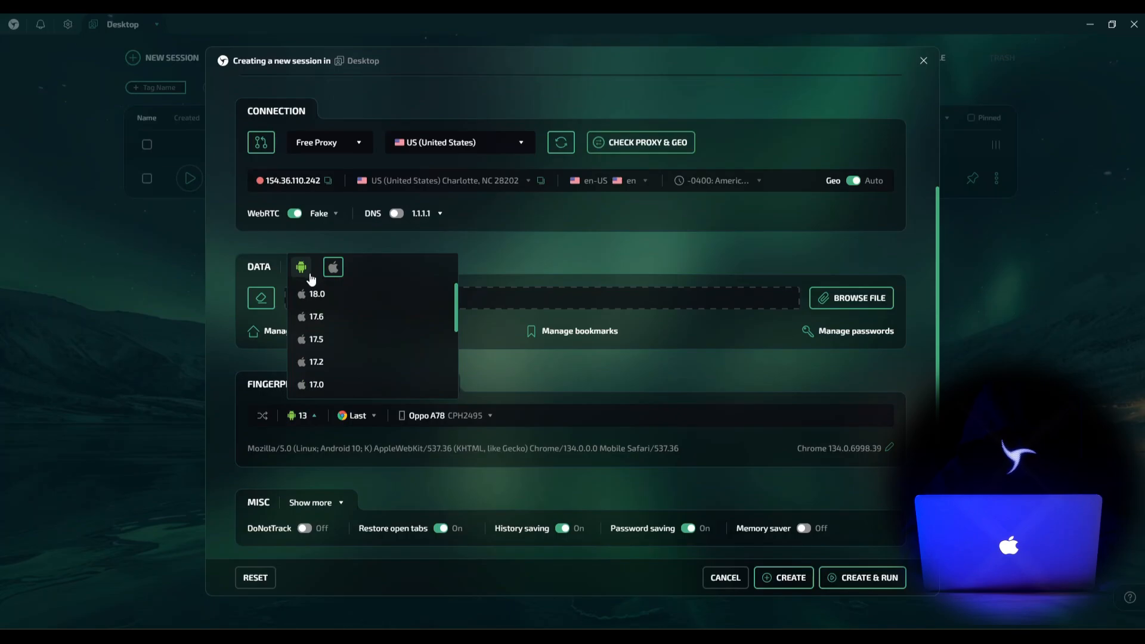
{"action": "mouse_move", "coordinate": [313, 317]}
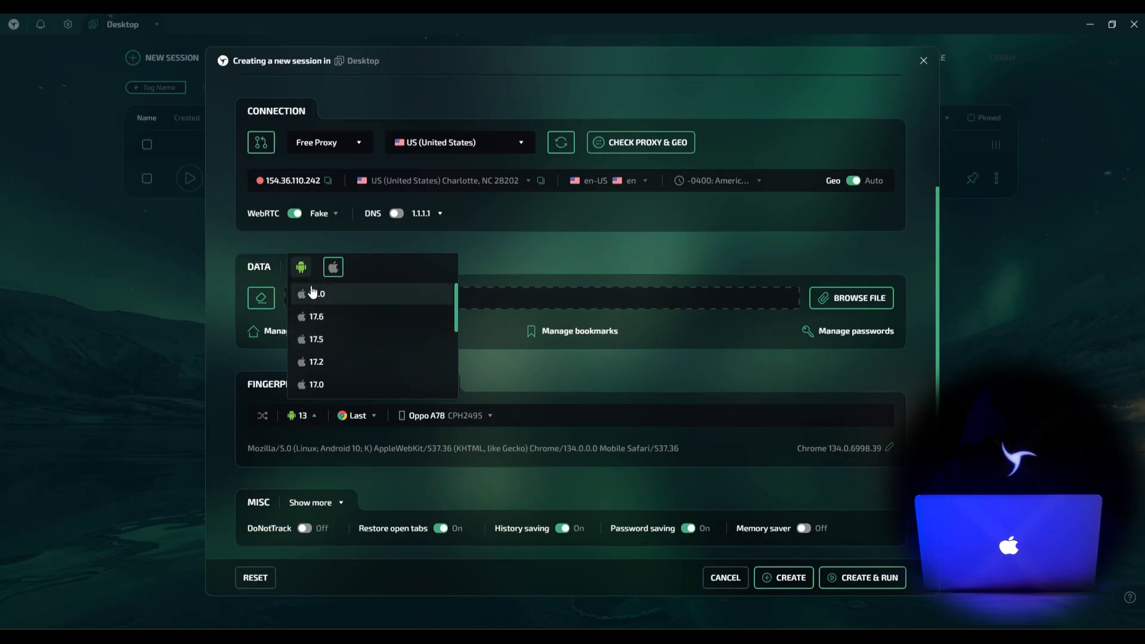
- Pick iOS 18.0 with an iPhone 14 Pro model for the fingerprint
{"action": "left_click", "coordinate": [313, 293]}
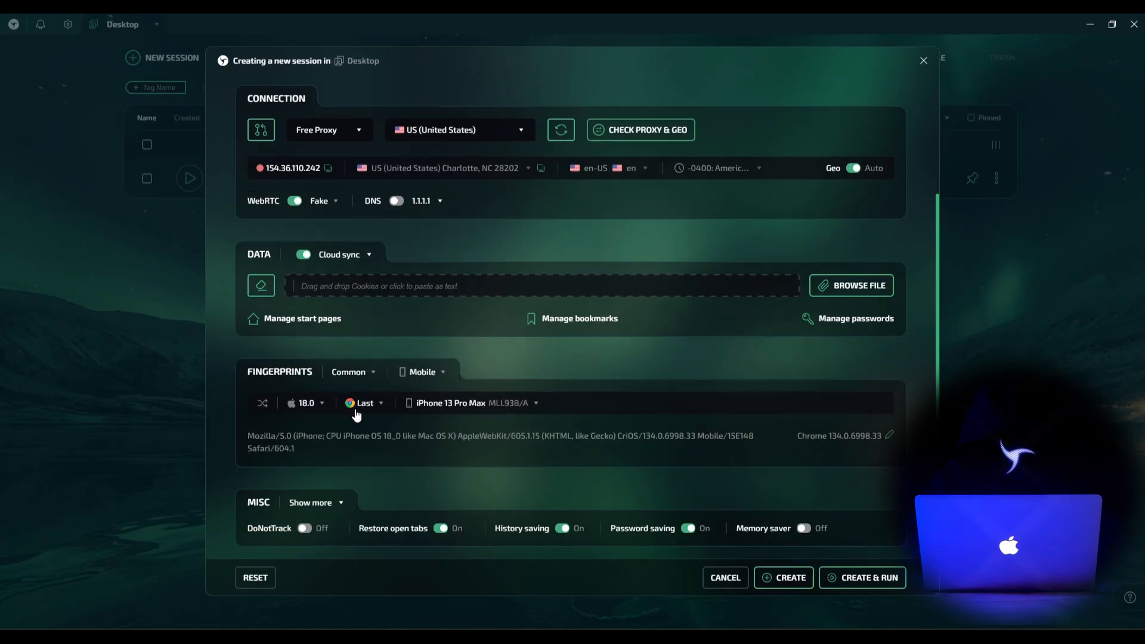
{"action": "mouse_move", "coordinate": [364, 402]}
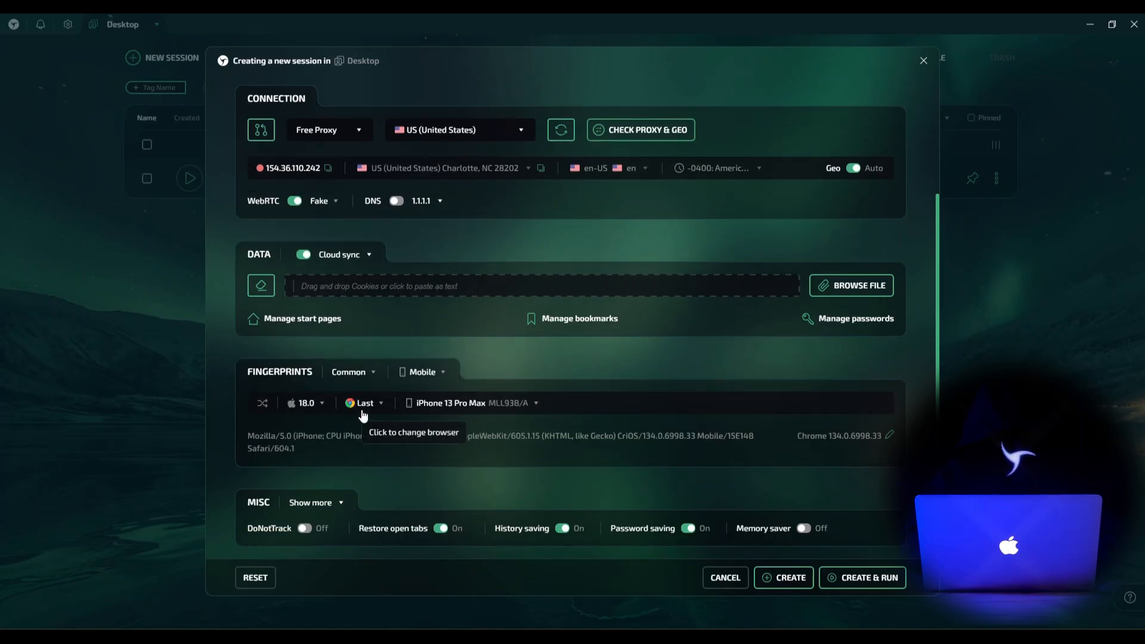
{"action": "left_click", "coordinate": [470, 402]}
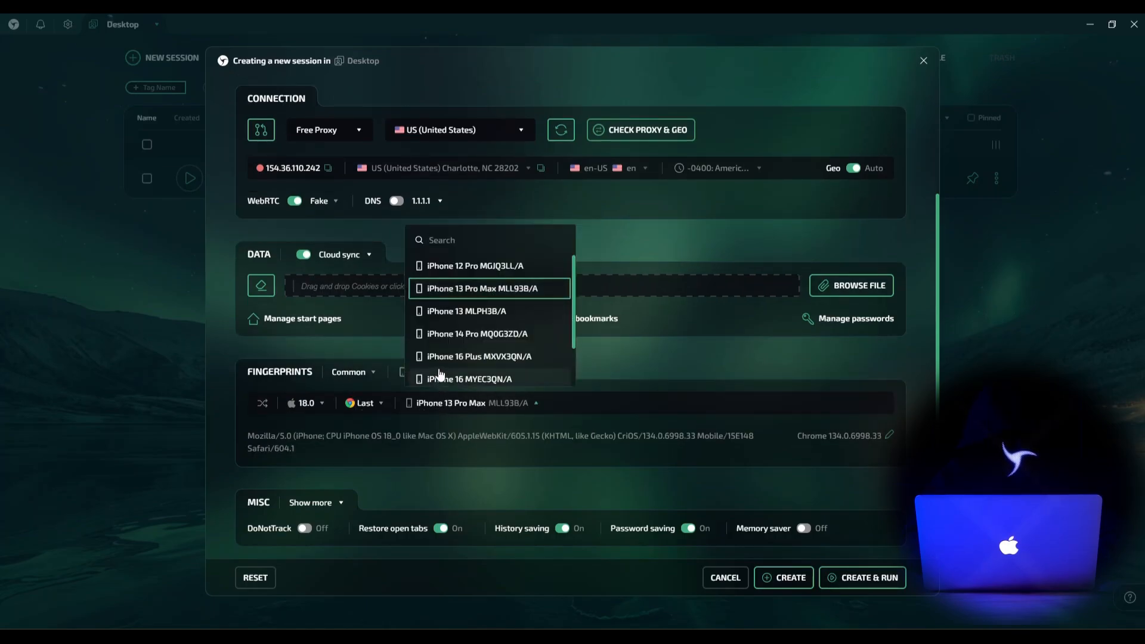
{"action": "mouse_move", "coordinate": [447, 343]}
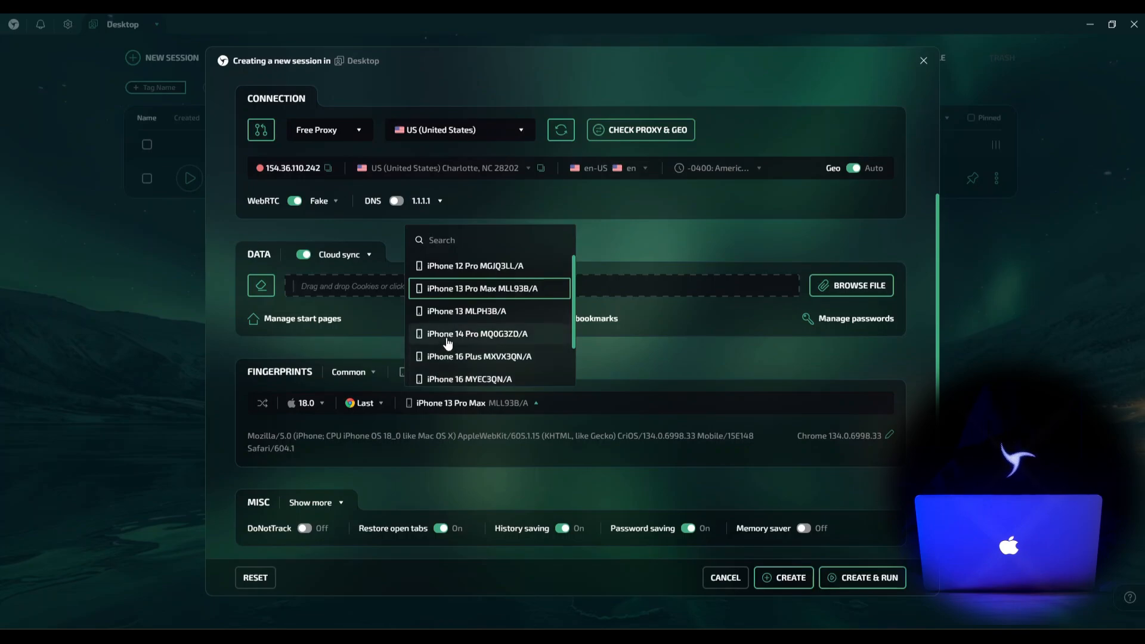
{"action": "left_click", "coordinate": [476, 334]}
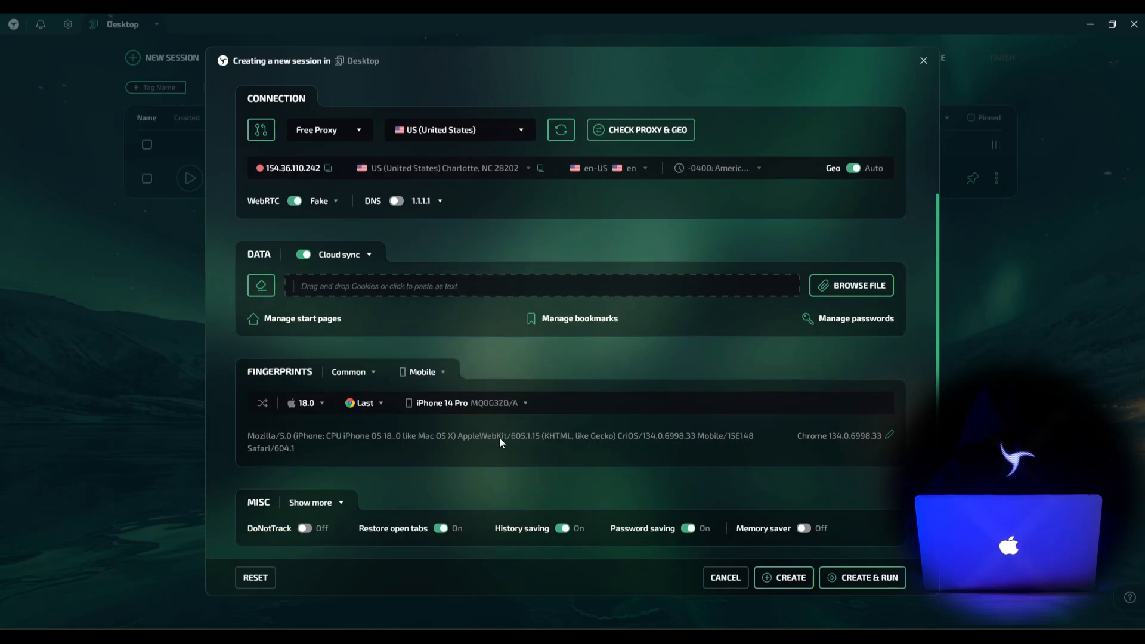
- Enable DoNotTrack under the extra Misc settings and create the Mobile Session
{"action": "left_click", "coordinate": [310, 502]}
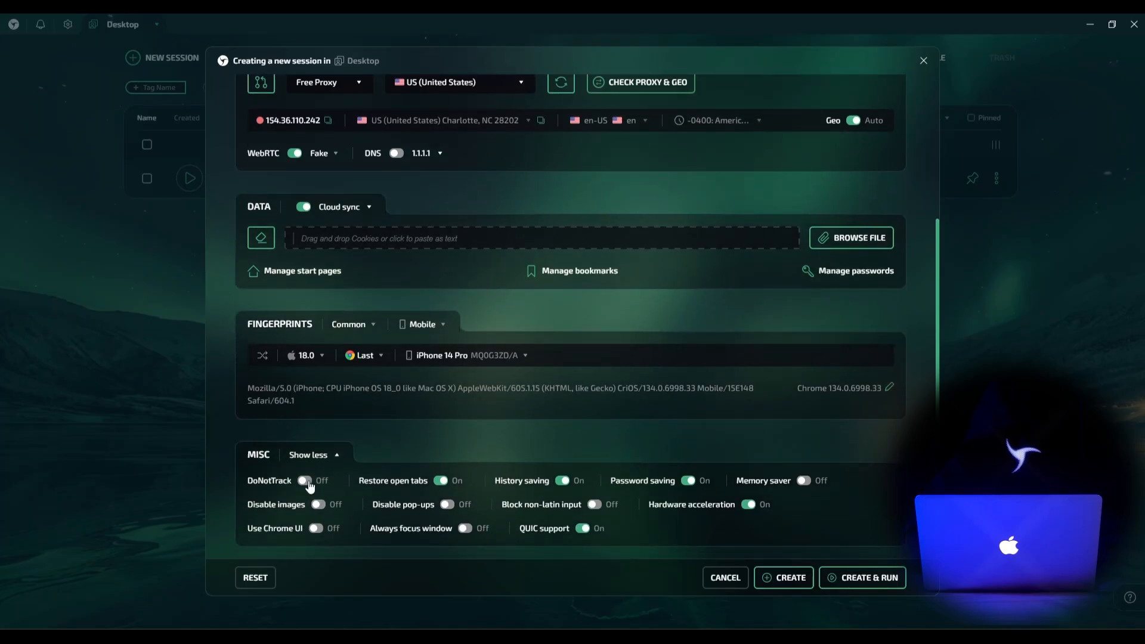
{"action": "left_click", "coordinate": [305, 480]}
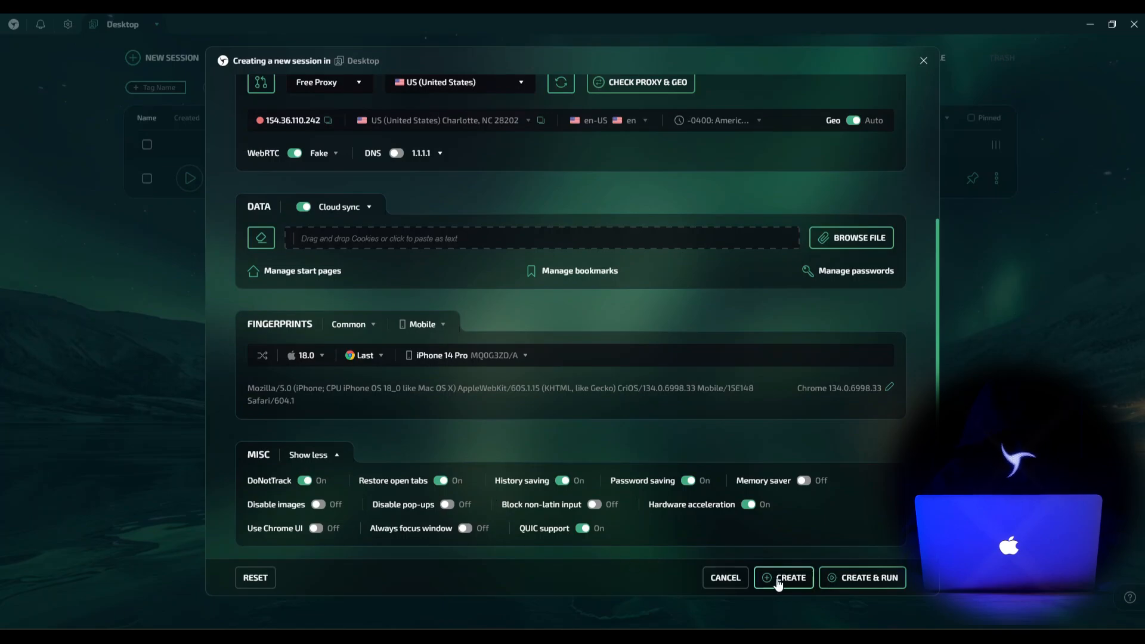
{"action": "left_click", "coordinate": [782, 577]}
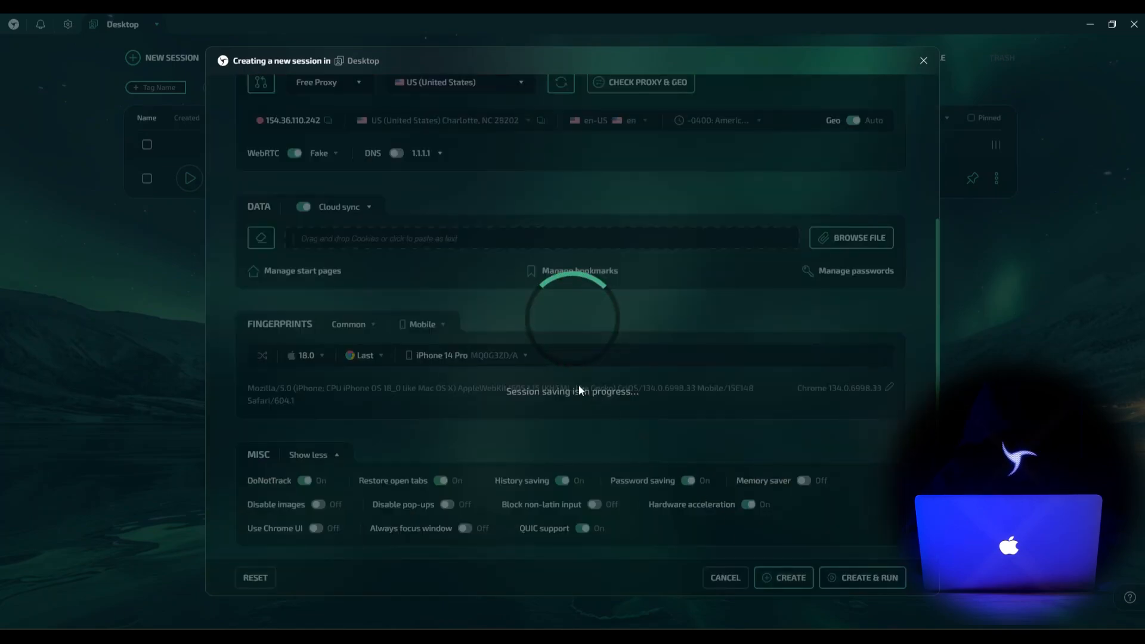
{"action": "left_click", "coordinate": [782, 577]}
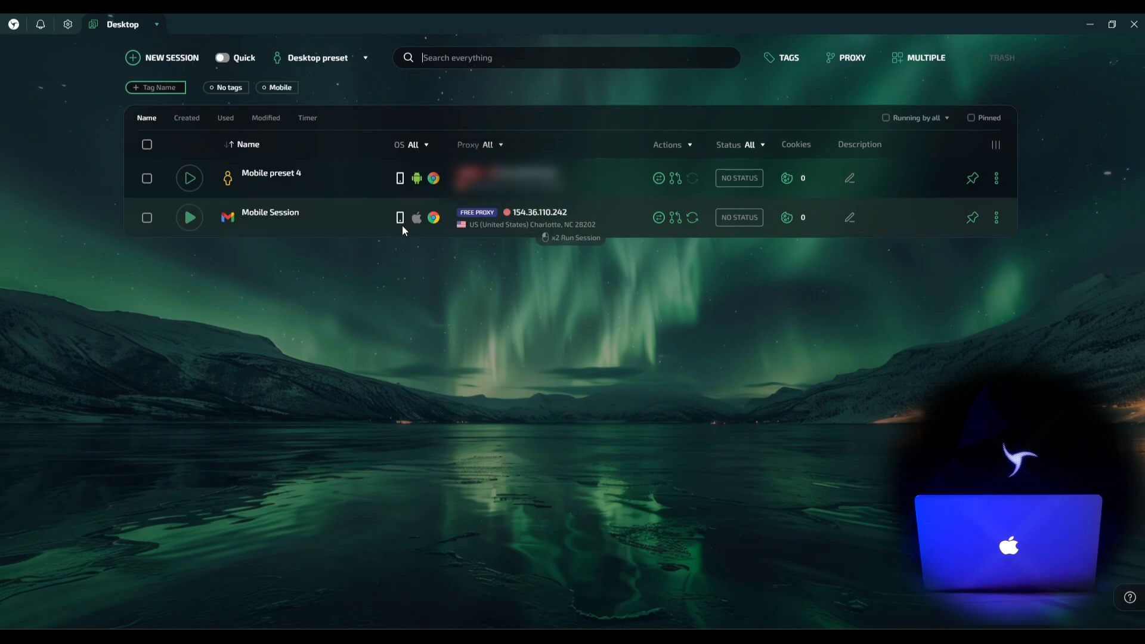
{"action": "mouse_move", "coordinate": [433, 222]}
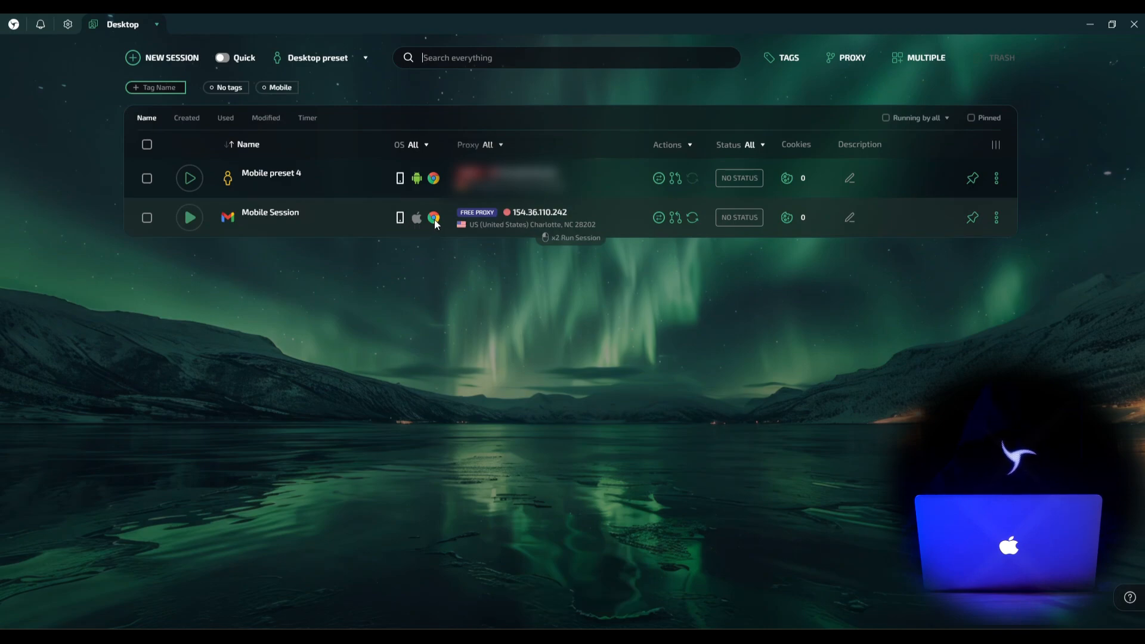
{"action": "mouse_move", "coordinate": [500, 227]}
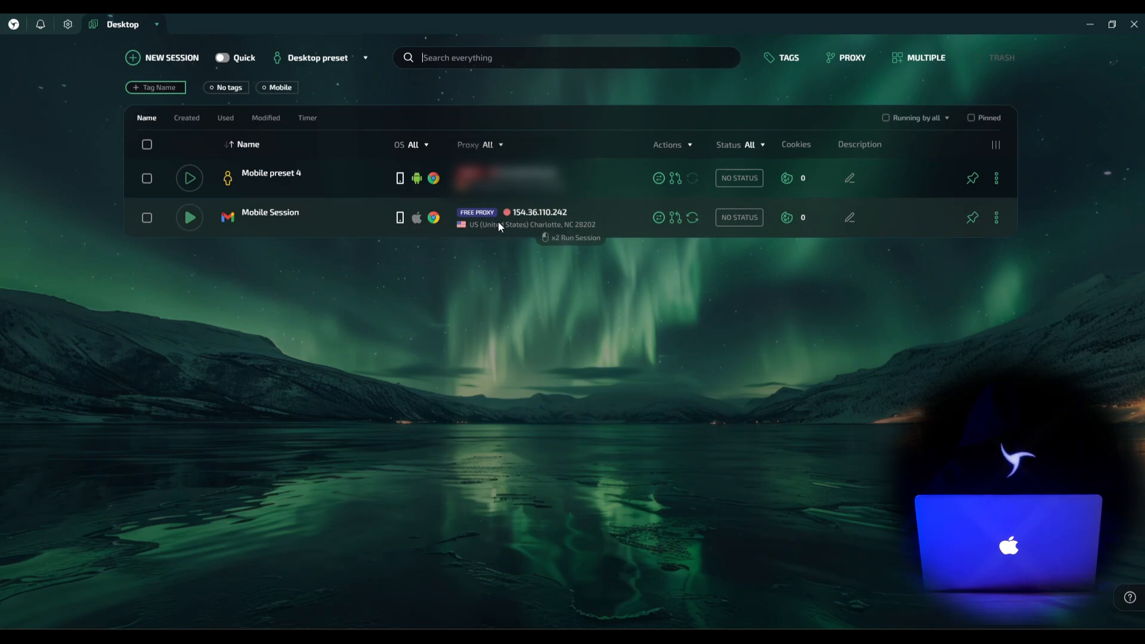
{"action": "mouse_move", "coordinate": [324, 103]}
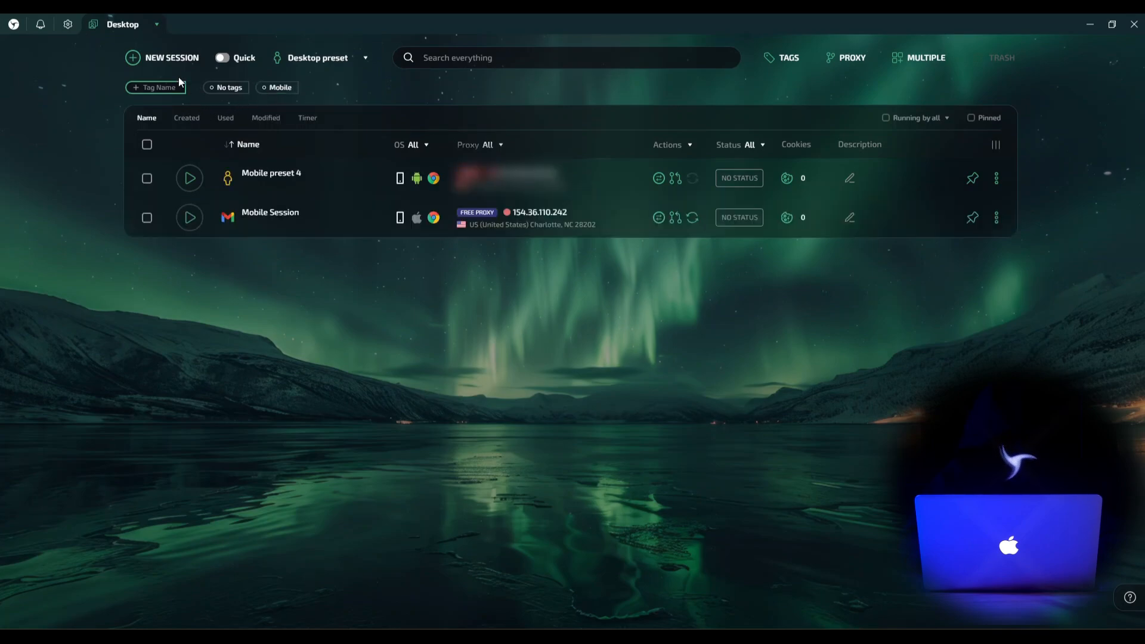
{"action": "mouse_move", "coordinate": [170, 64]}
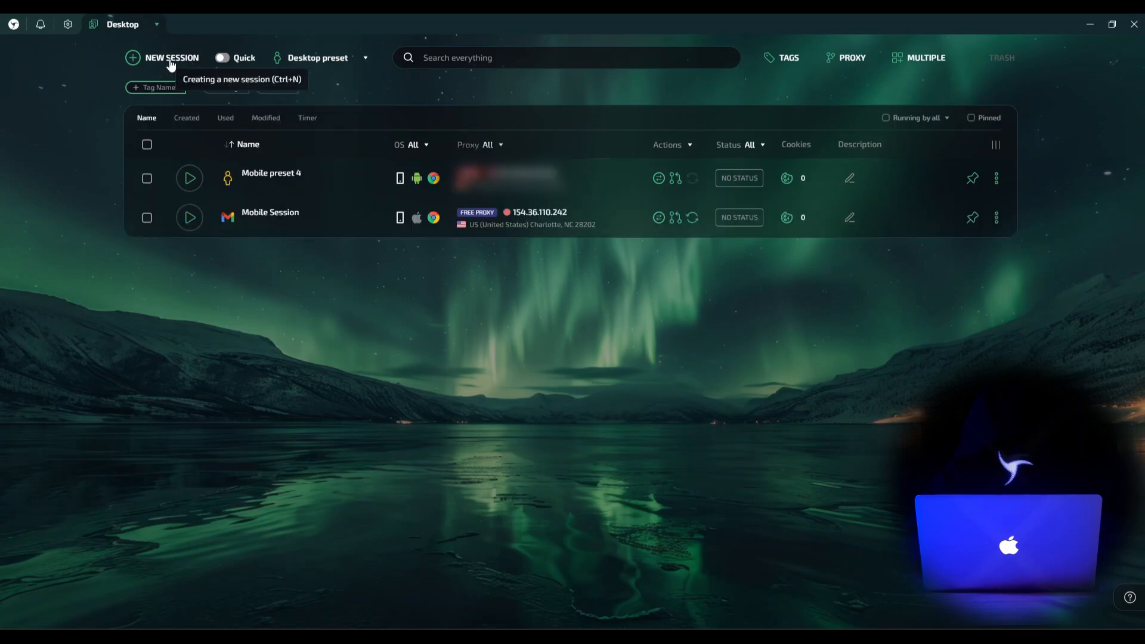
- Start a new session named 'Tablet Session'
{"action": "left_click", "coordinate": [171, 57]}
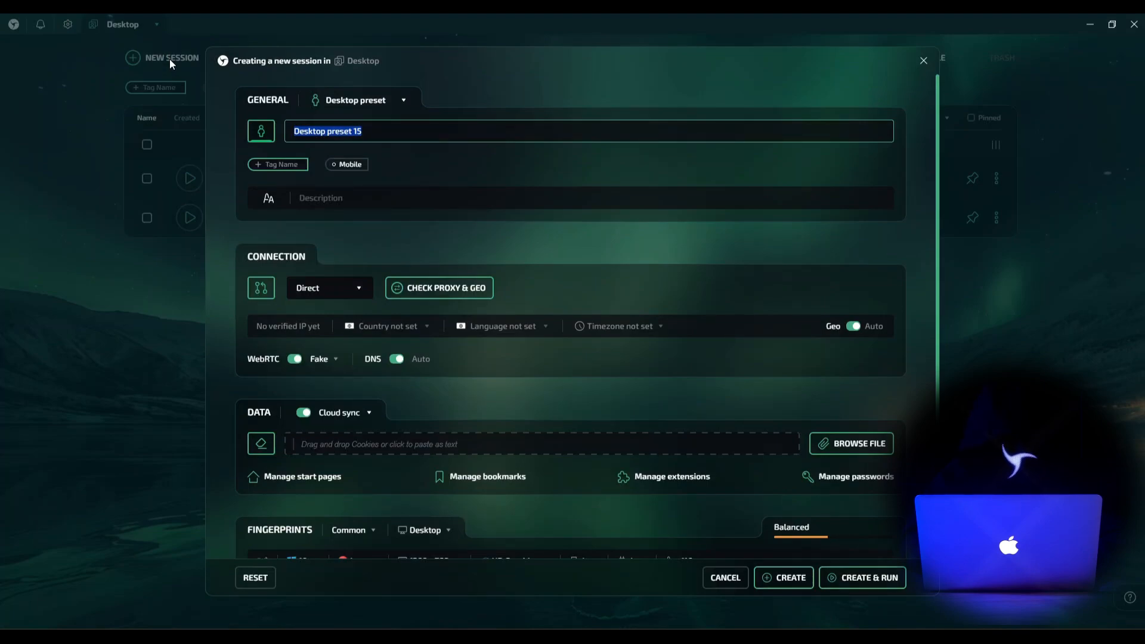
{"action": "type", "text": "T"}
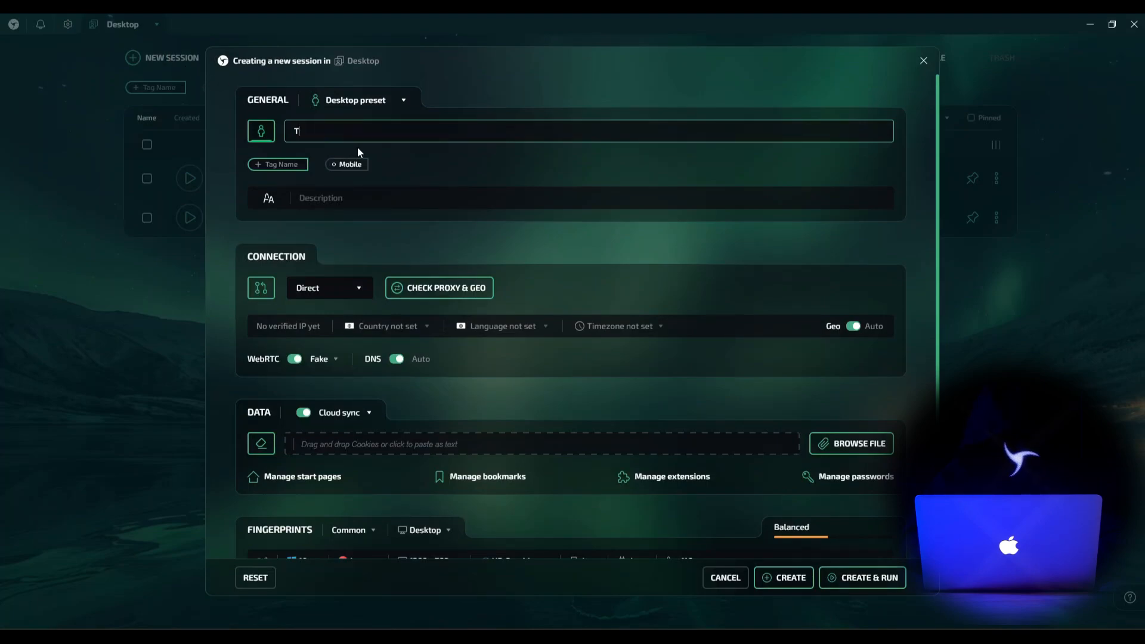
{"action": "type", "text": "ablet Sessi"}
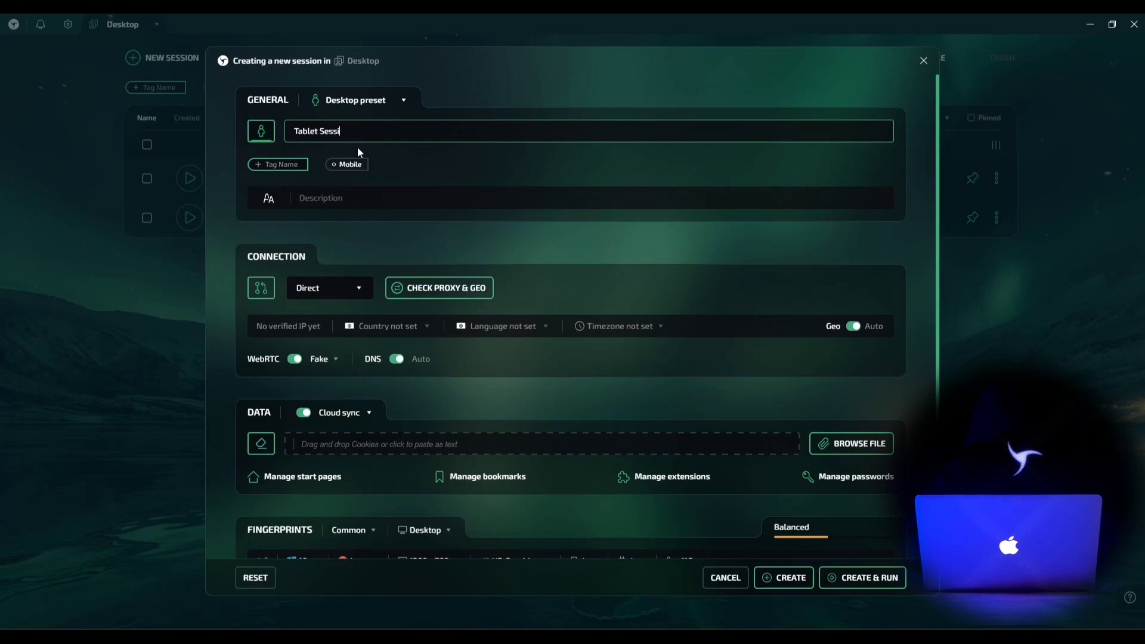
{"action": "type", "text": "on"}
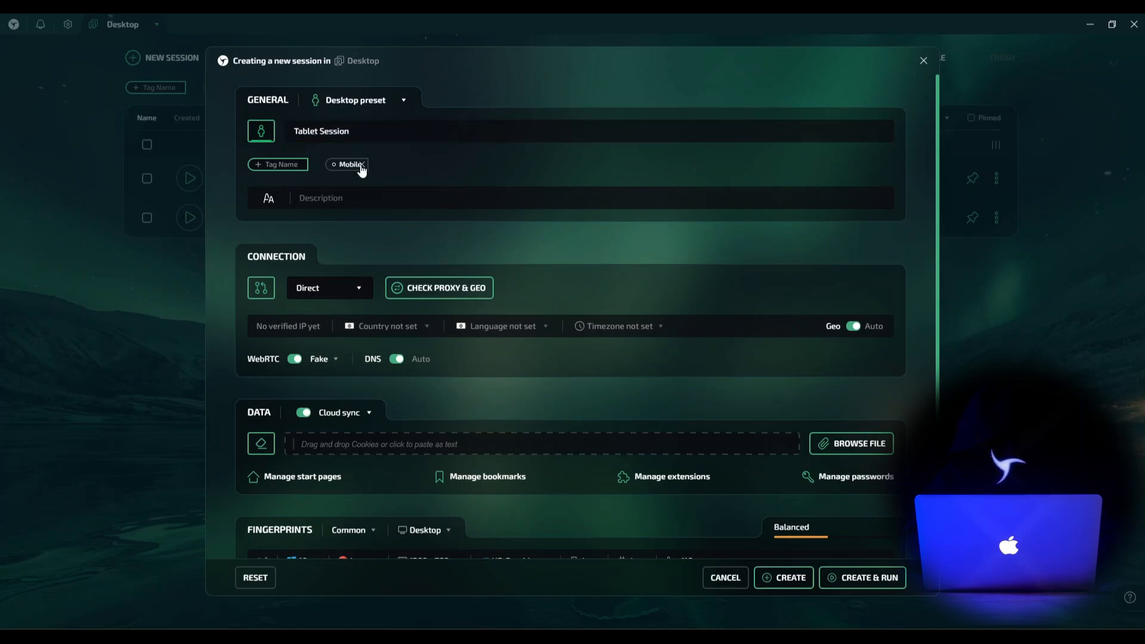
- Delete the Mobile tag and add a 'Tablet' tag instead
{"action": "left_click", "coordinate": [363, 164]}
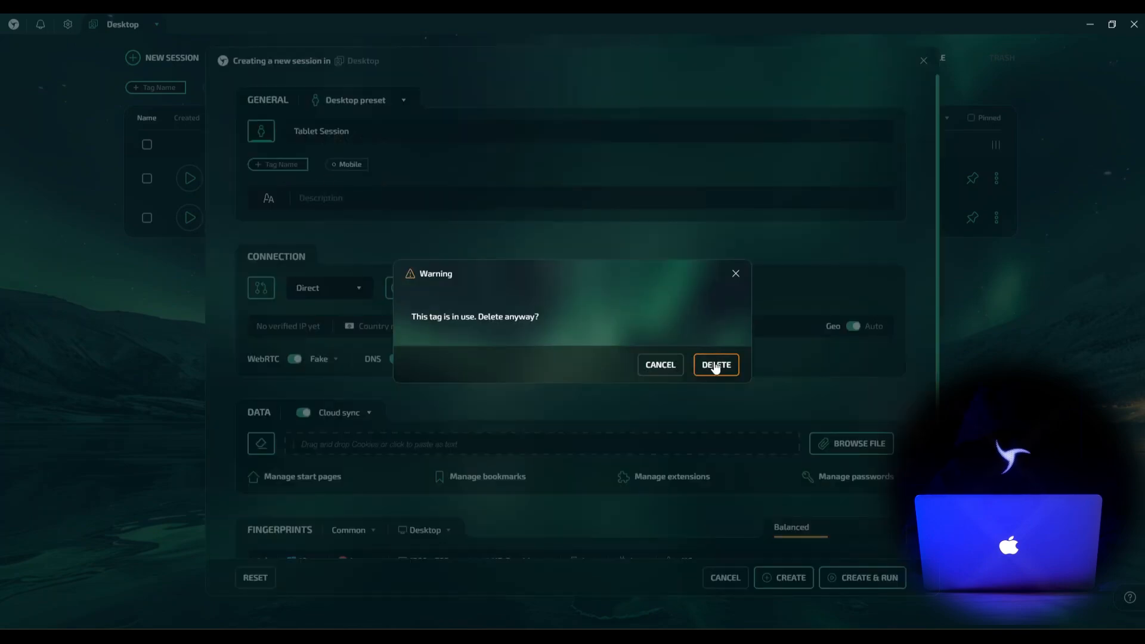
{"action": "left_click", "coordinate": [715, 365]}
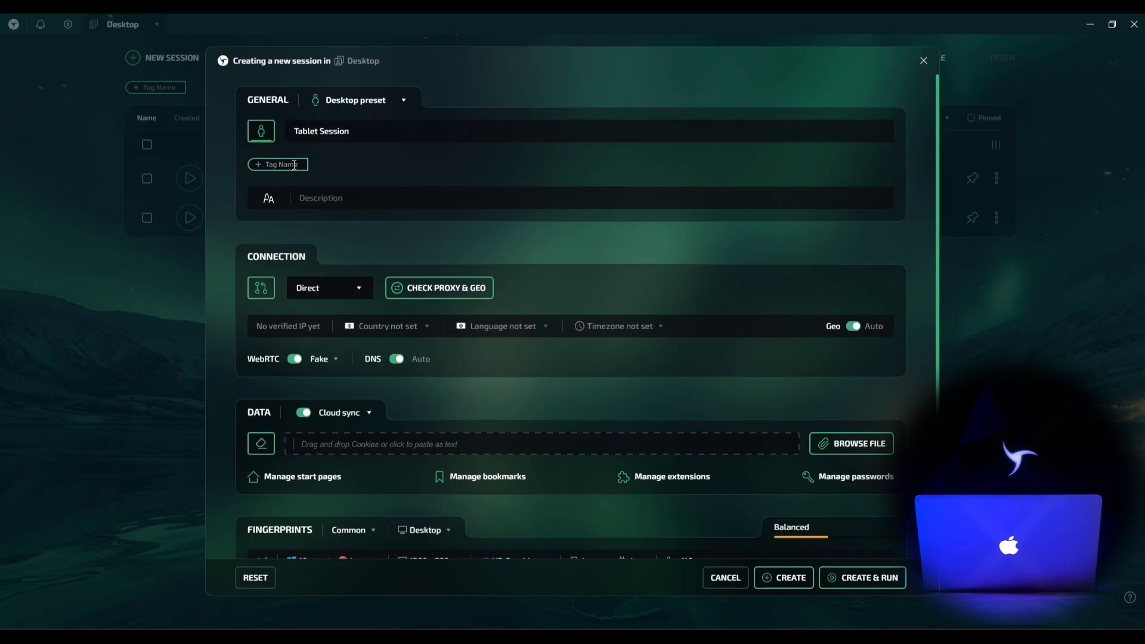
{"action": "left_click", "coordinate": [278, 163]}
{"action": "type", "text": "Tablet"}
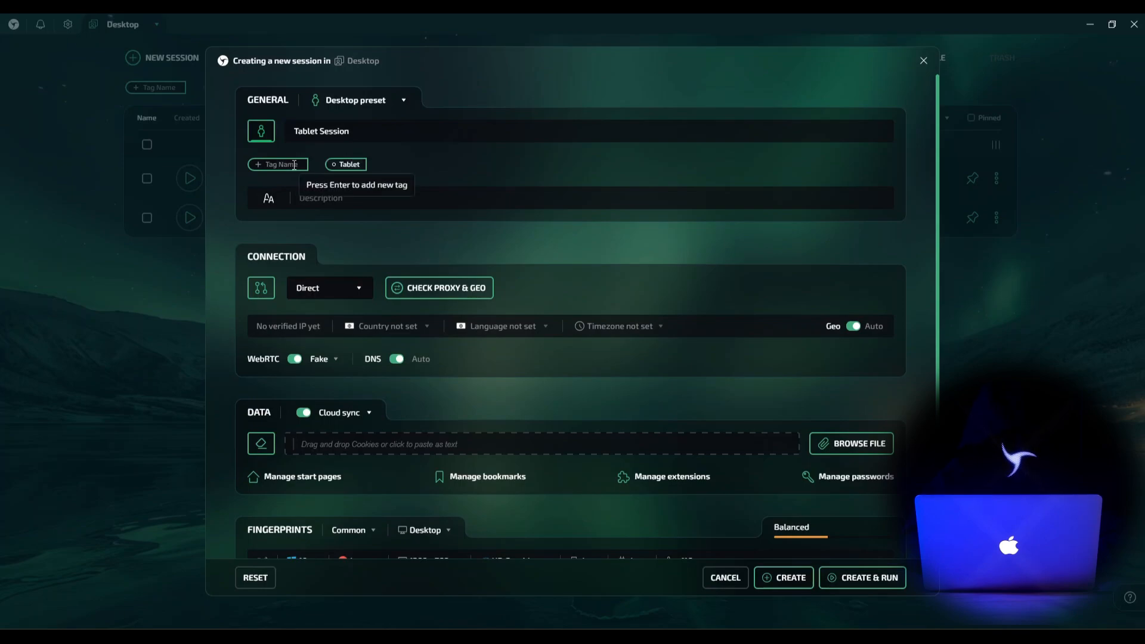
- Select the Free Proxy (US) connection and verify it is alive with Check Proxy & Geo
{"action": "left_click", "coordinate": [328, 287]}
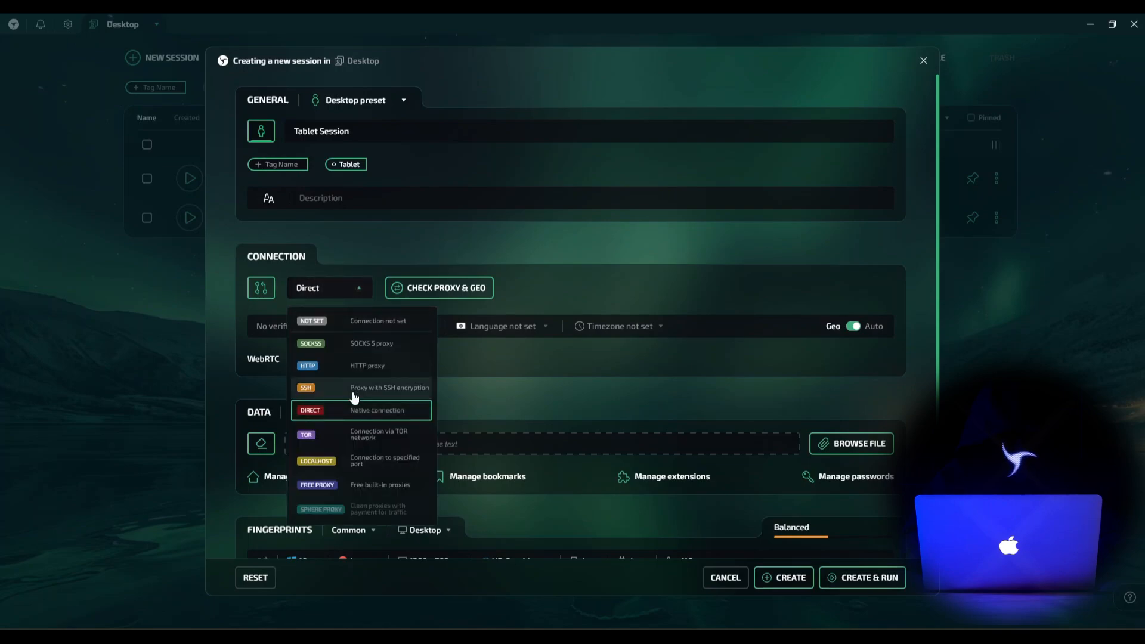
{"action": "left_click", "coordinate": [317, 484]}
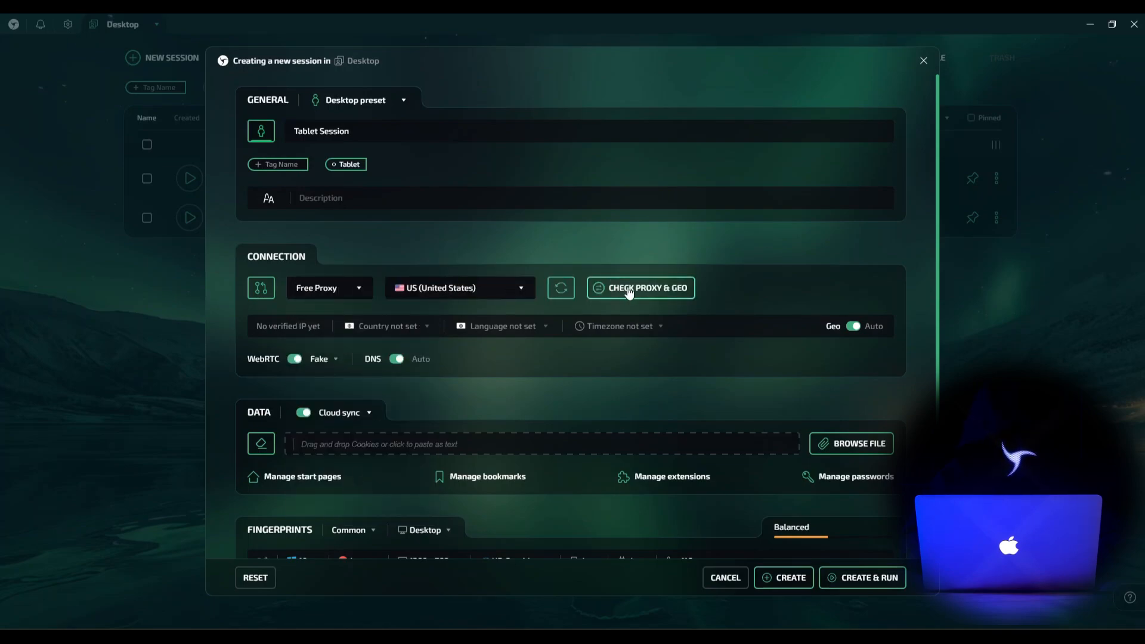
{"action": "left_click", "coordinate": [639, 287]}
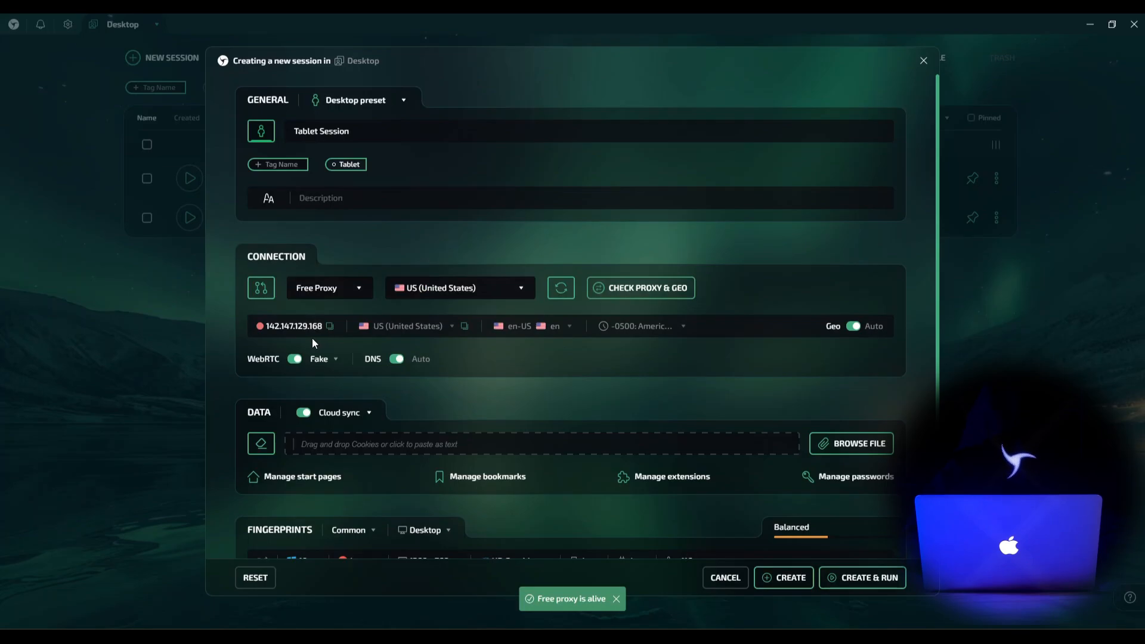
{"action": "mouse_move", "coordinate": [416, 347]}
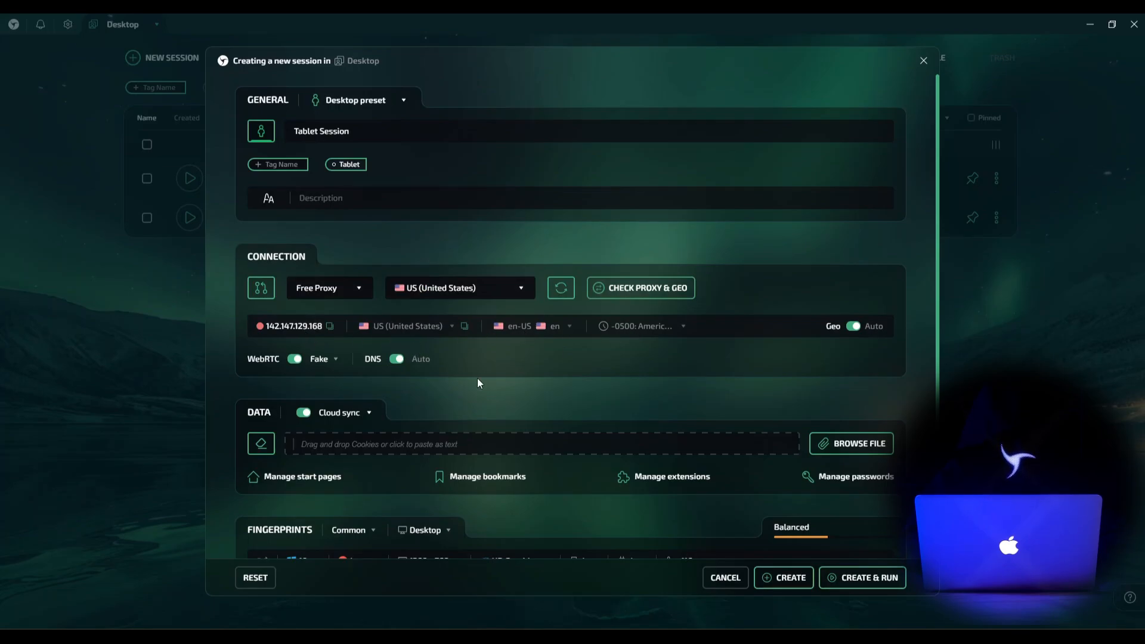
{"action": "mouse_move", "coordinate": [350, 369]}
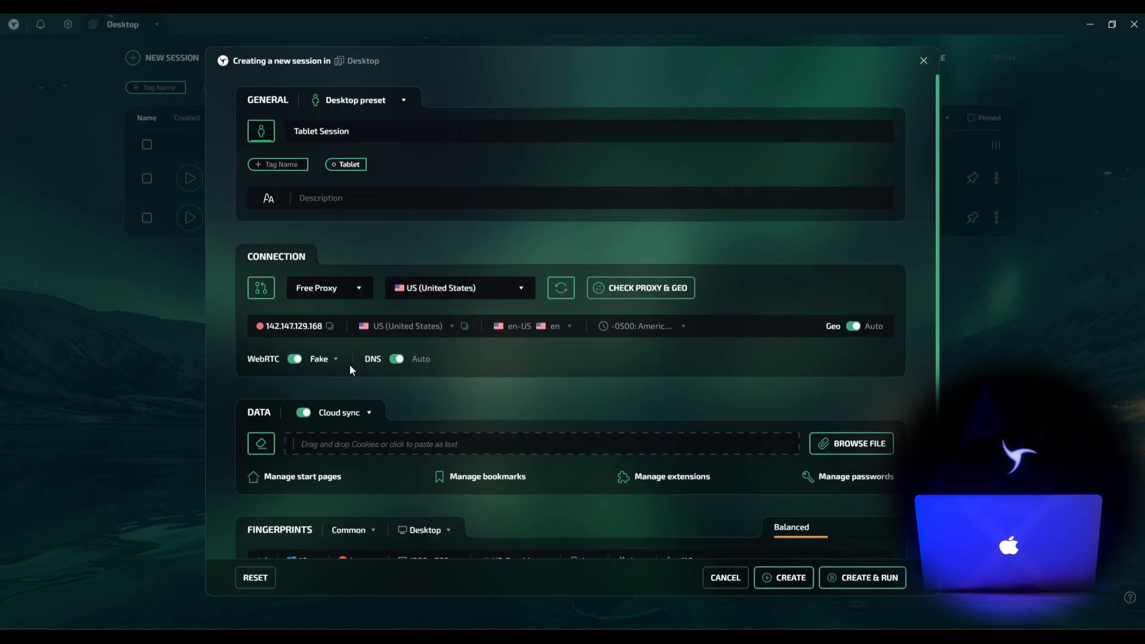
- Set the fingerprint device type to Tablet running Android 13
{"action": "scroll", "scroll_direction": "down", "scroll_amount": 3}
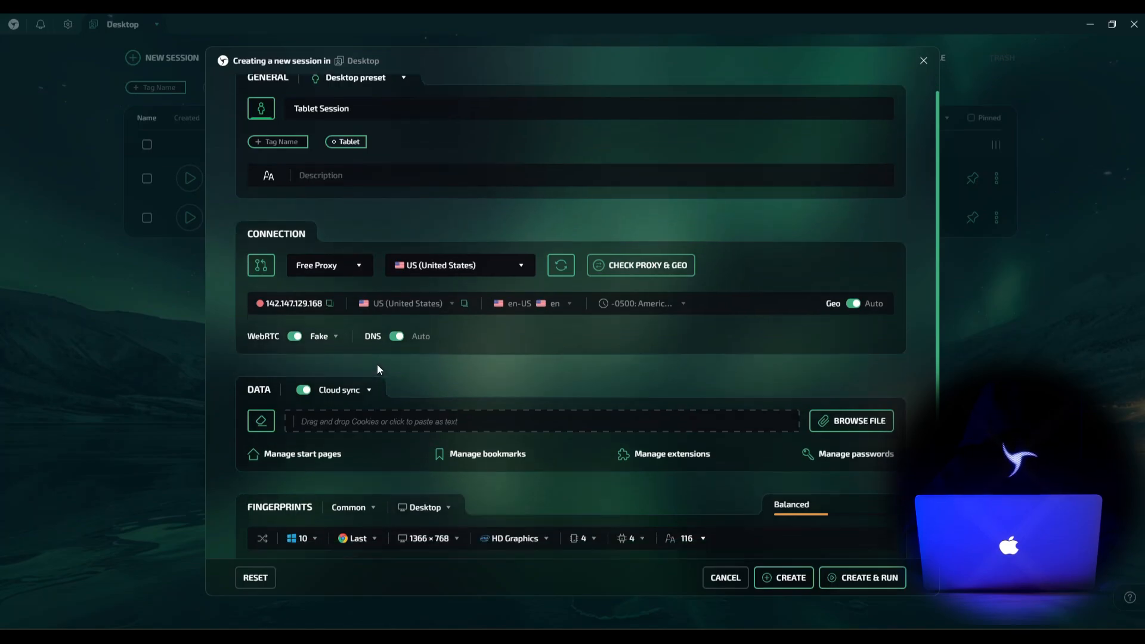
{"action": "scroll", "scroll_direction": "down", "scroll_amount": 3}
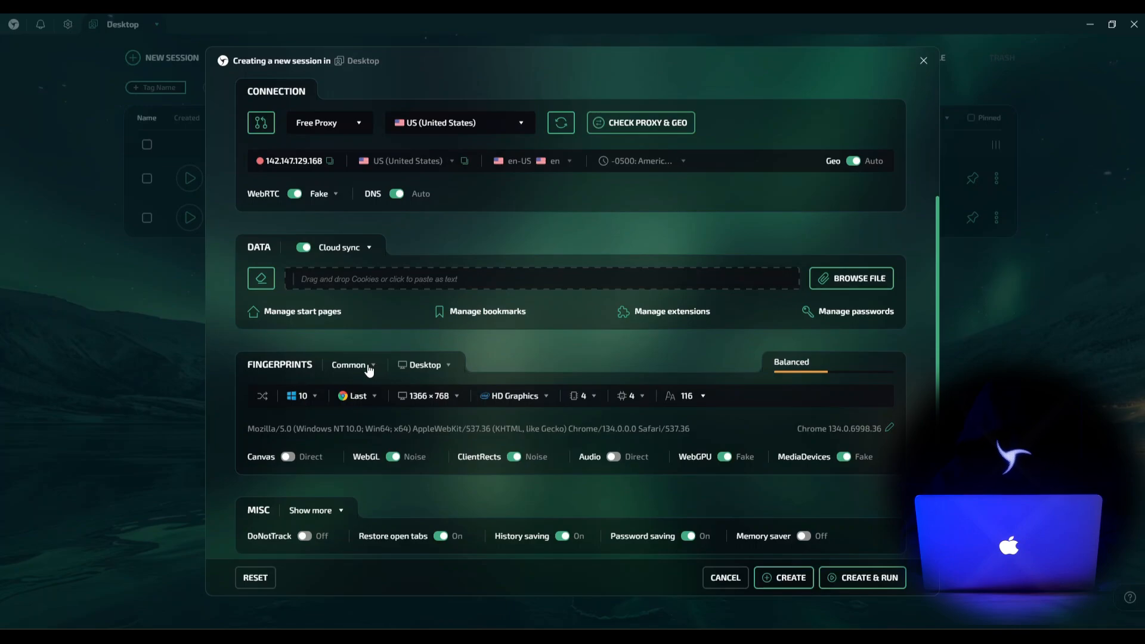
{"action": "left_click", "coordinate": [425, 365]}
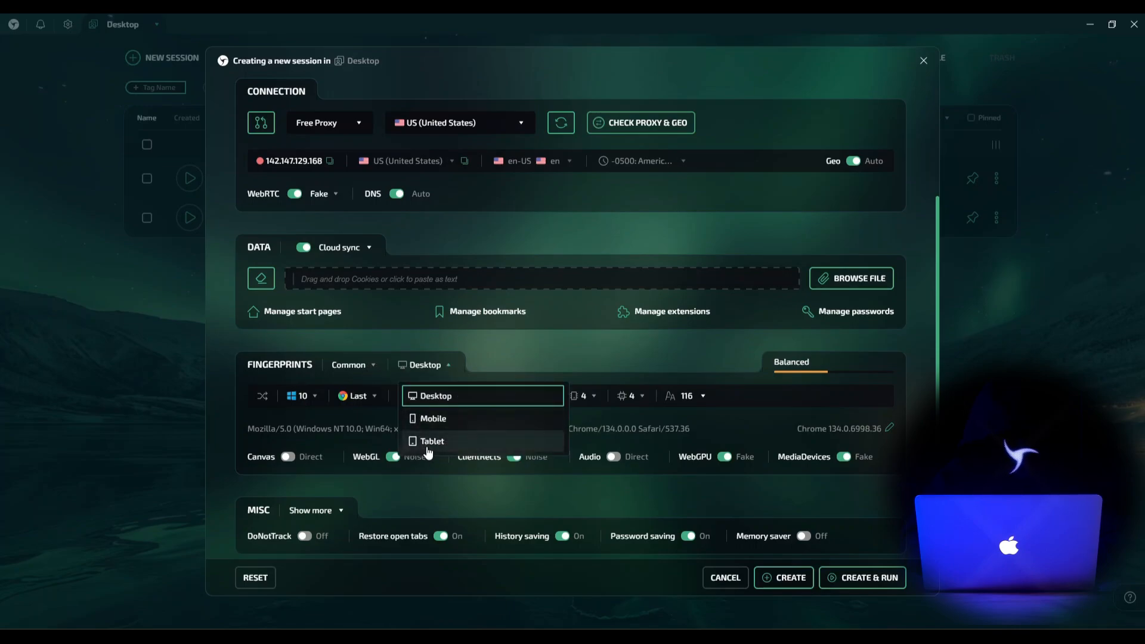
{"action": "left_click", "coordinate": [432, 441]}
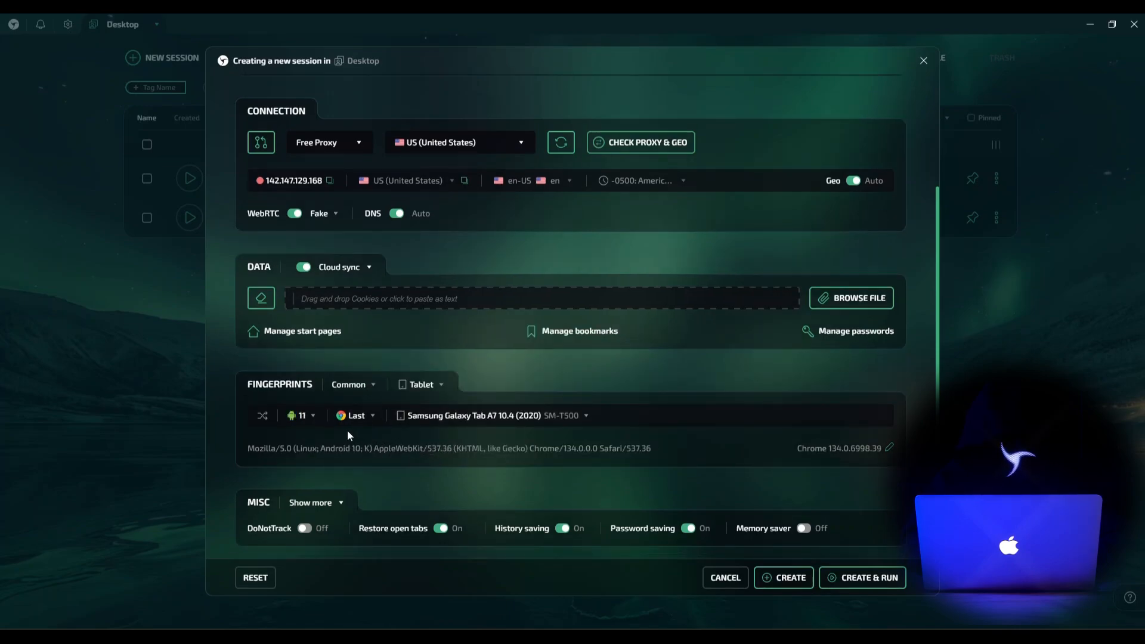
{"action": "mouse_move", "coordinate": [295, 415]}
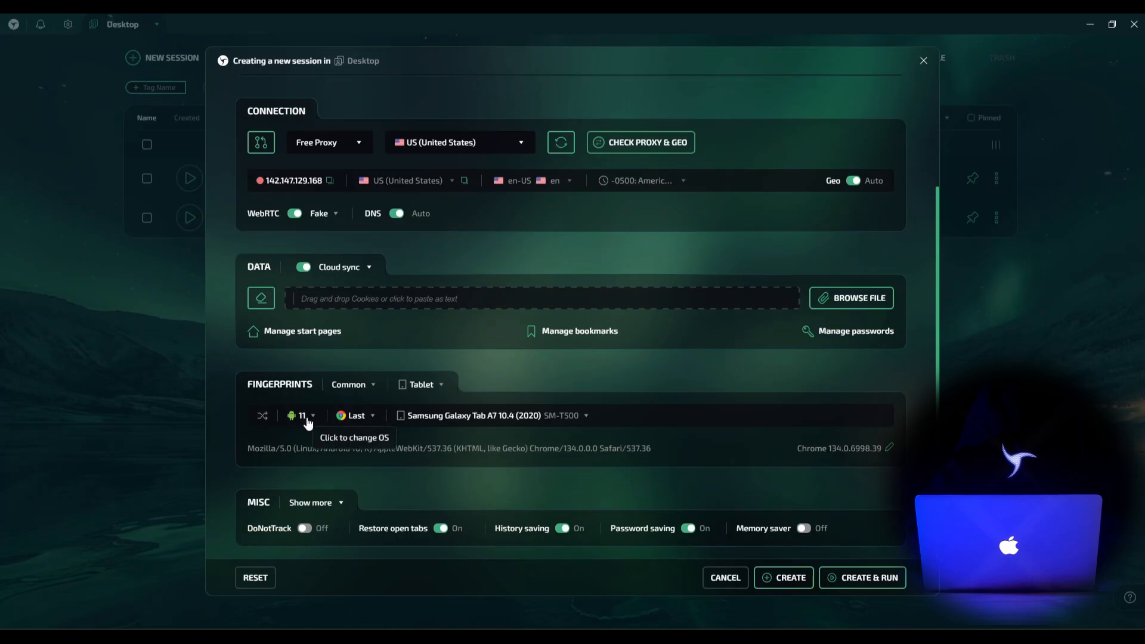
{"action": "left_click", "coordinate": [302, 415]}
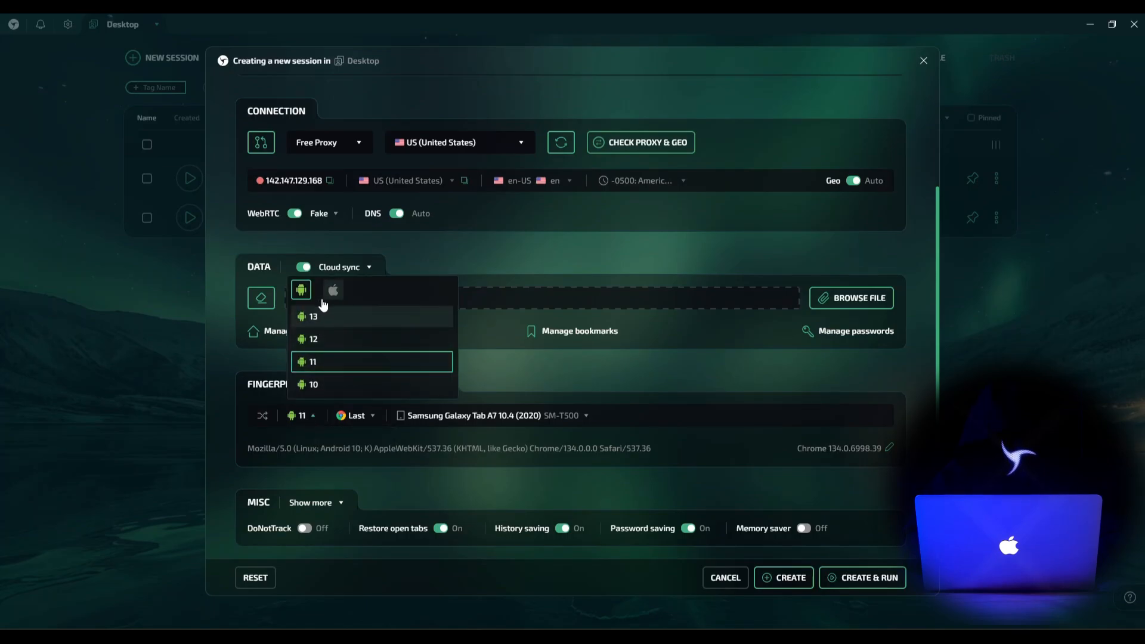
{"action": "mouse_move", "coordinate": [319, 321]}
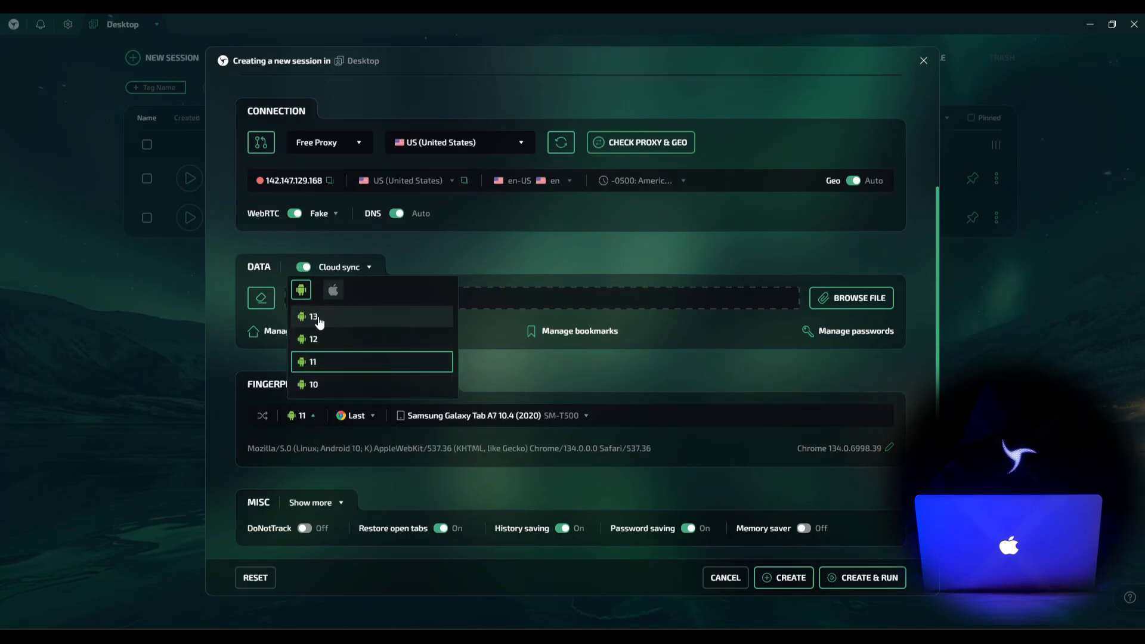
{"action": "left_click", "coordinate": [312, 315]}
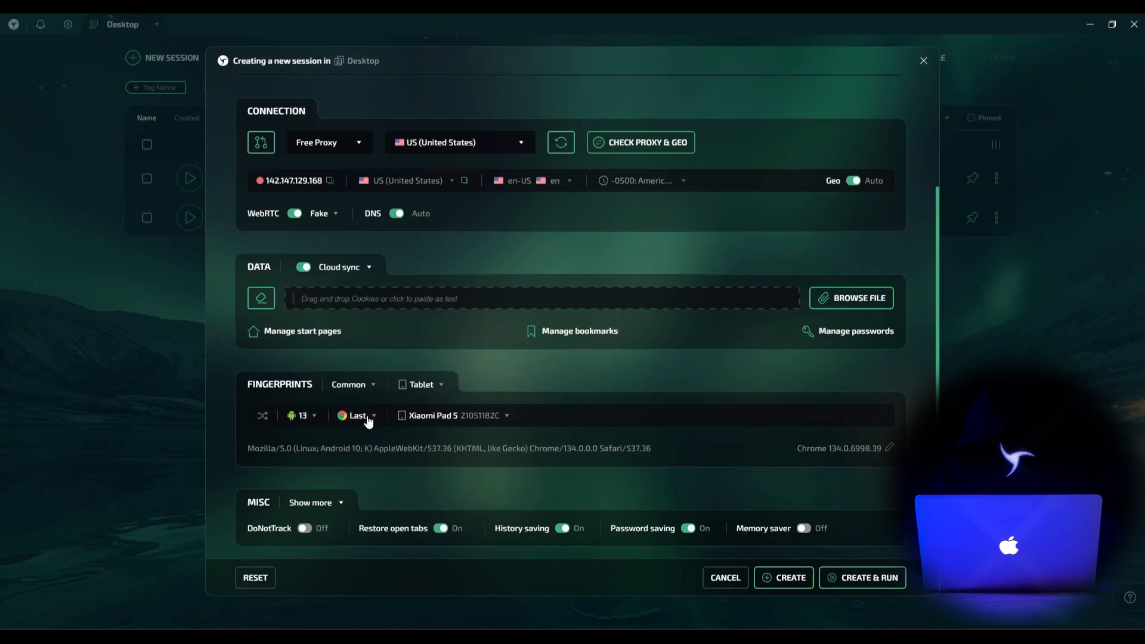
- Choose the Samsung Galaxy Tab S7 FE SM-T733 model and reveal the extra Misc settings
{"action": "left_click", "coordinate": [453, 415]}
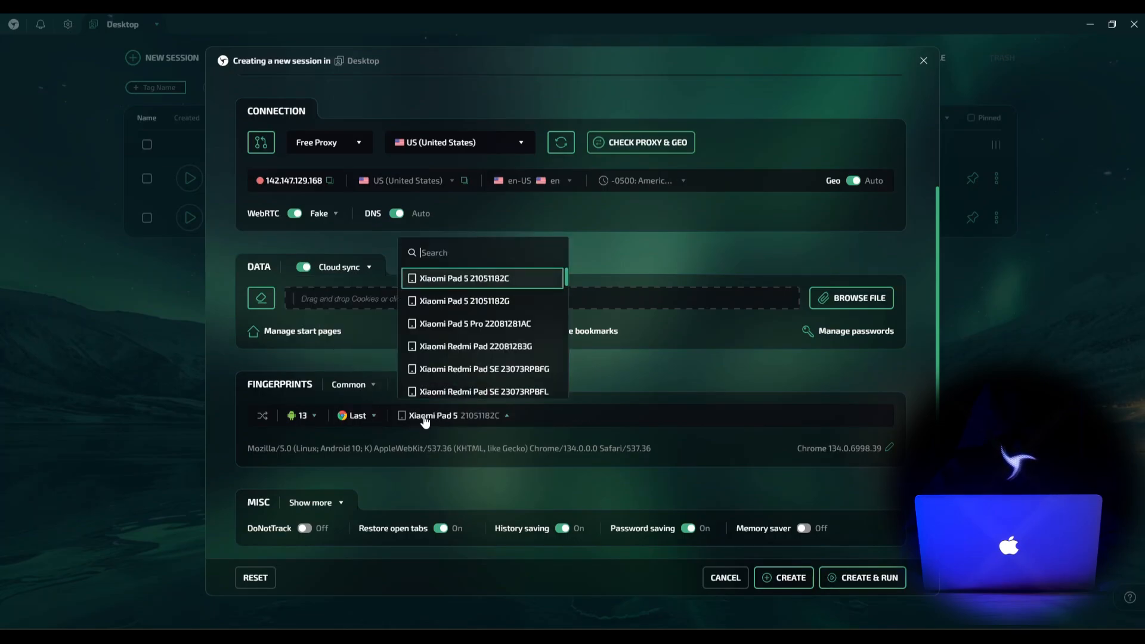
{"action": "scroll", "scroll_direction": "down", "scroll_amount": 3}
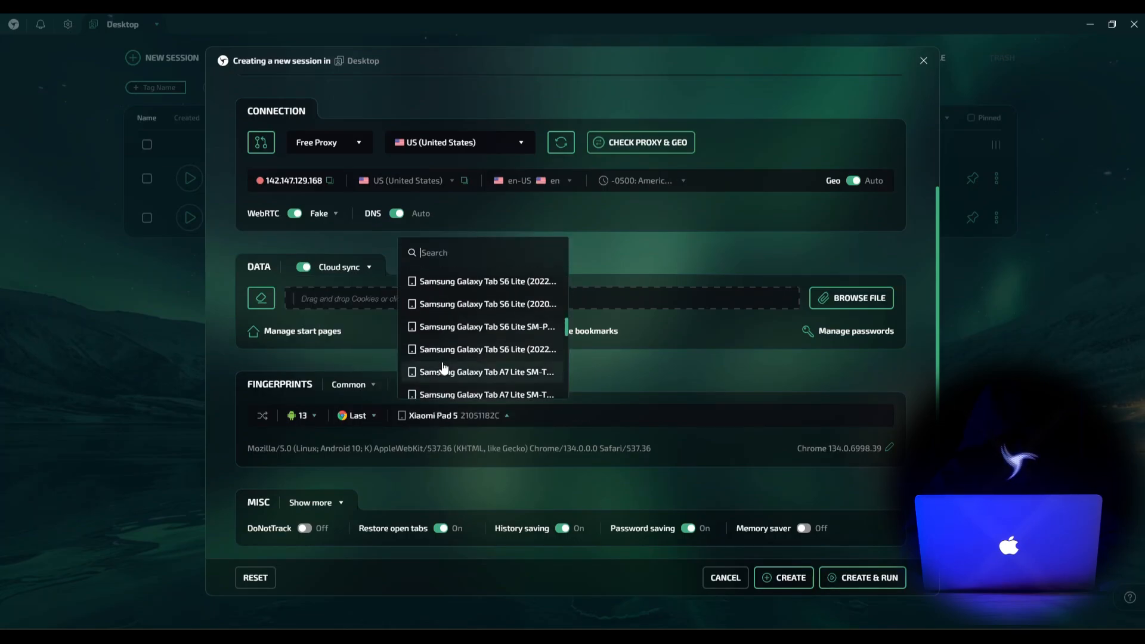
{"action": "scroll", "scroll_direction": "down", "scroll_amount": 3}
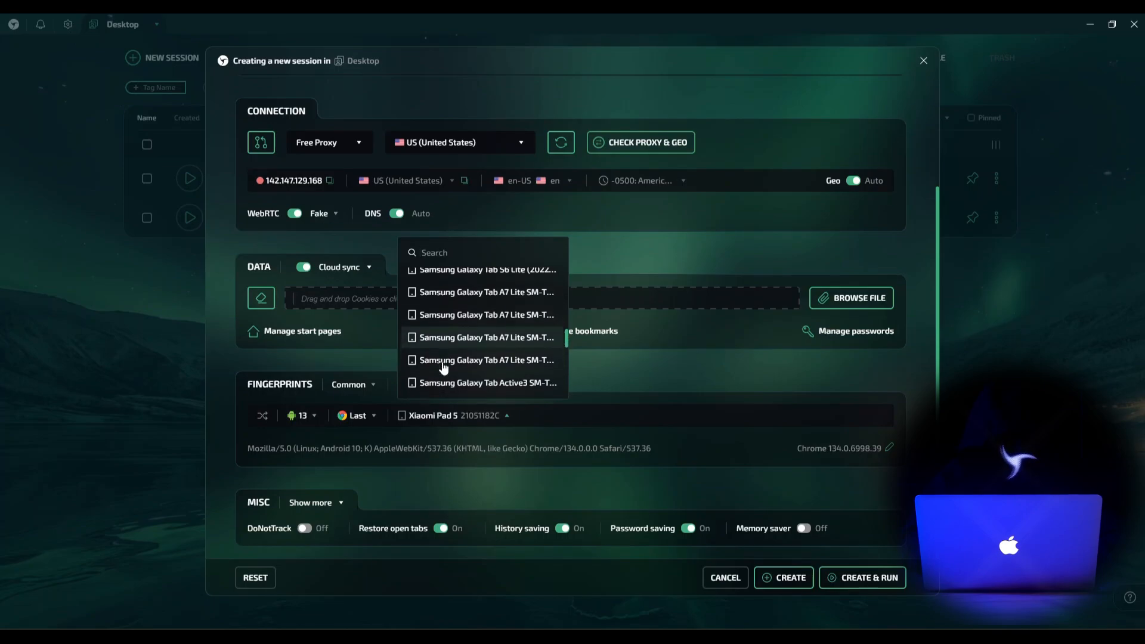
{"action": "scroll", "scroll_direction": "down", "scroll_amount": 3}
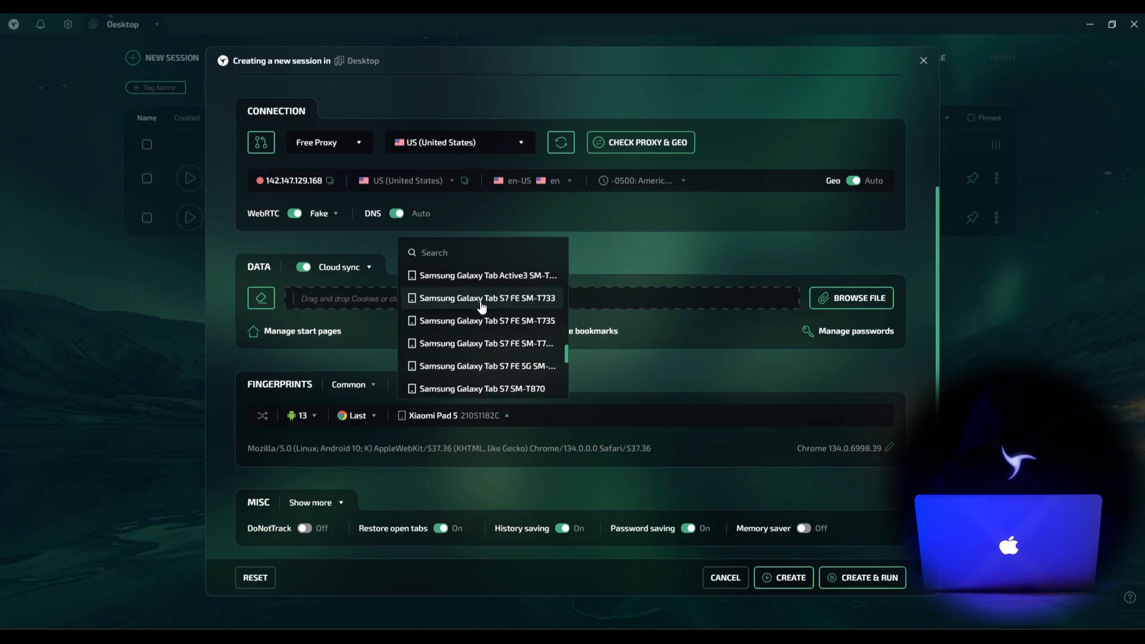
{"action": "left_click", "coordinate": [485, 298]}
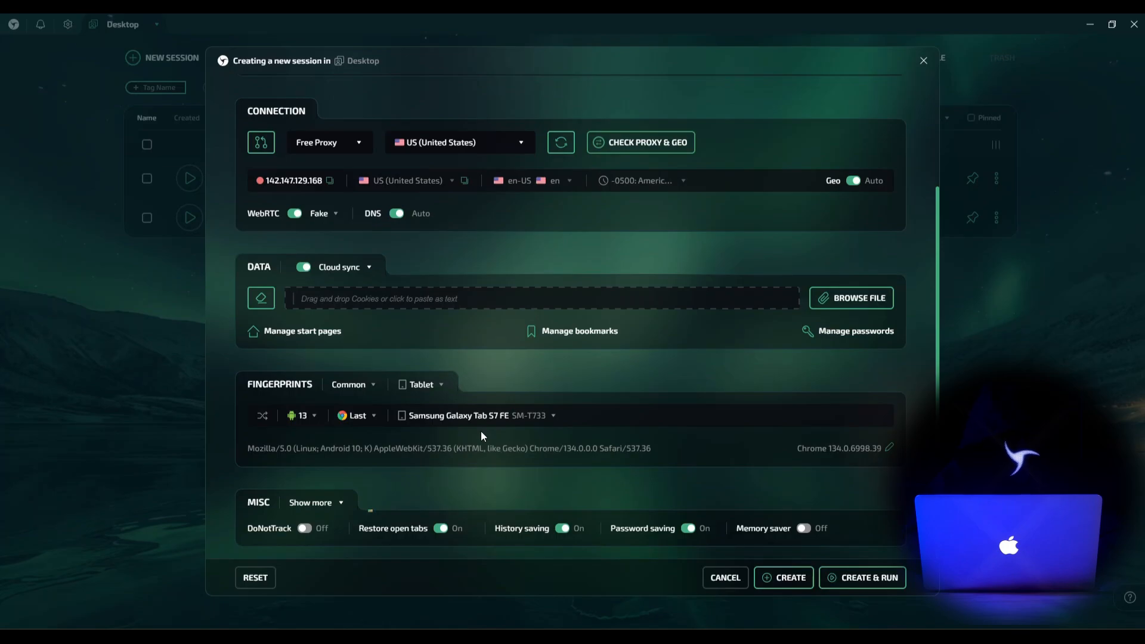
{"action": "left_click", "coordinate": [310, 502]}
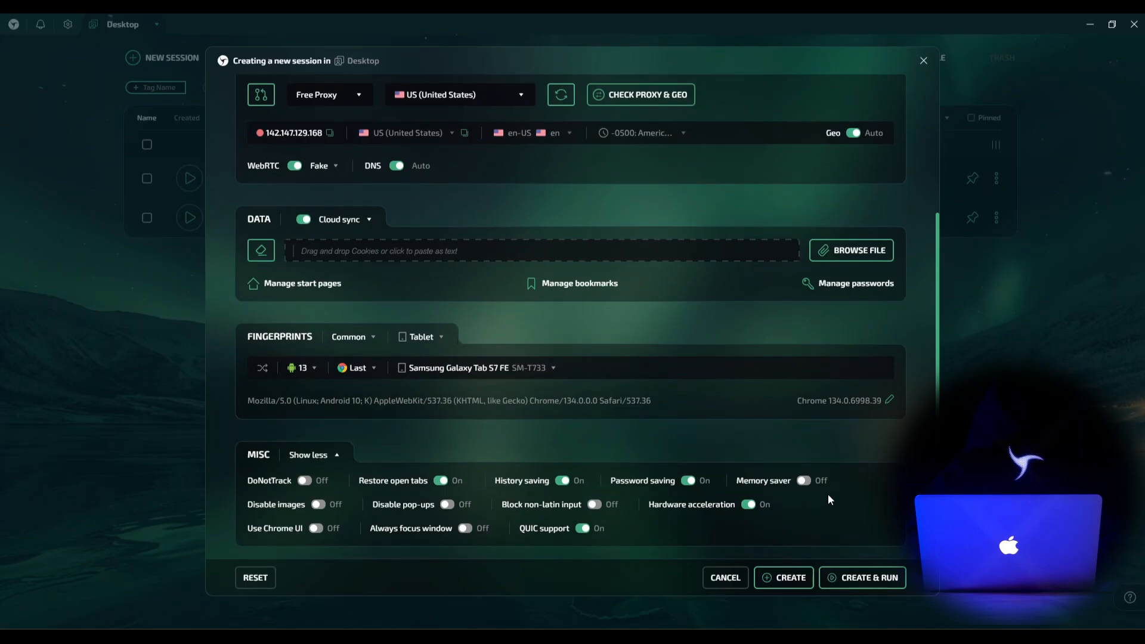
- Enable Memory saver and create the Tablet Session
{"action": "left_click", "coordinate": [802, 480]}
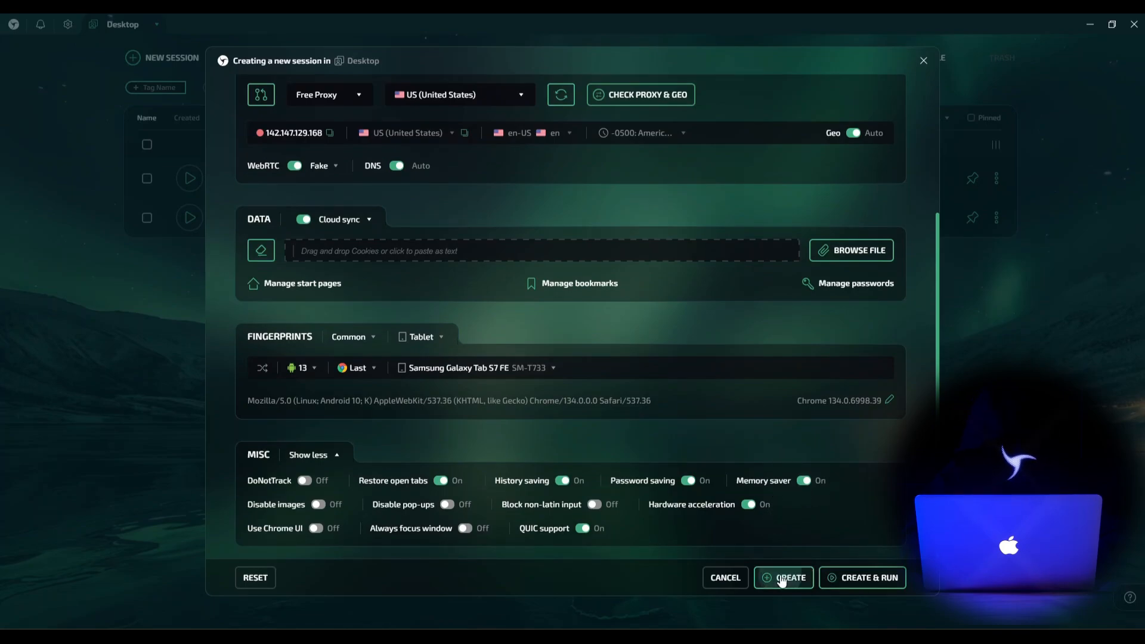
{"action": "left_click", "coordinate": [782, 577]}
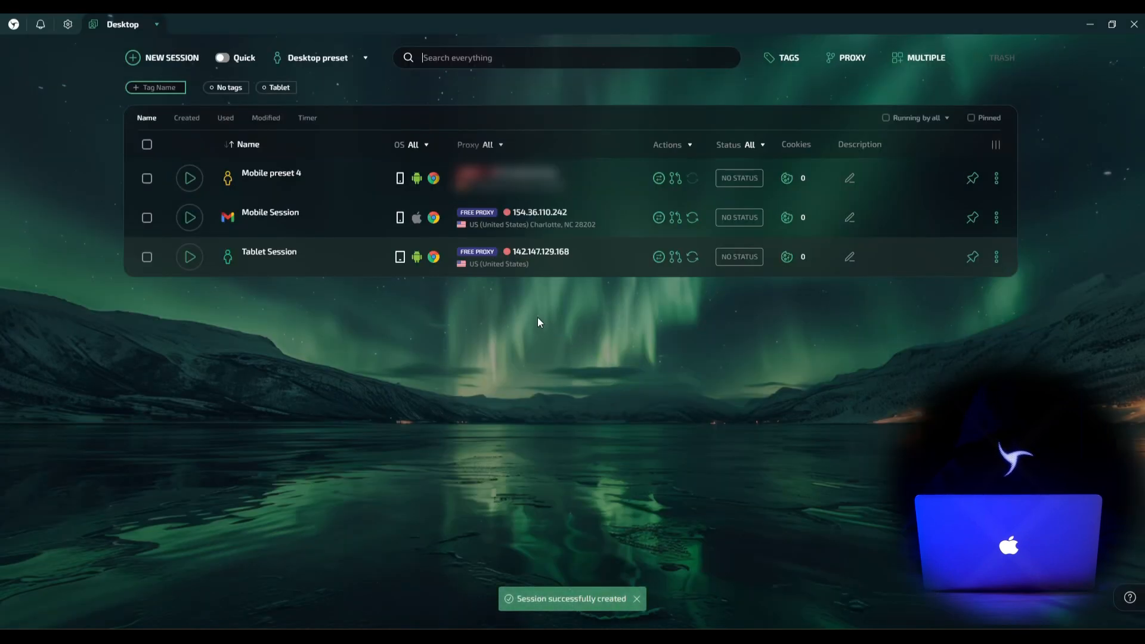
{"action": "mouse_move", "coordinate": [440, 308]}
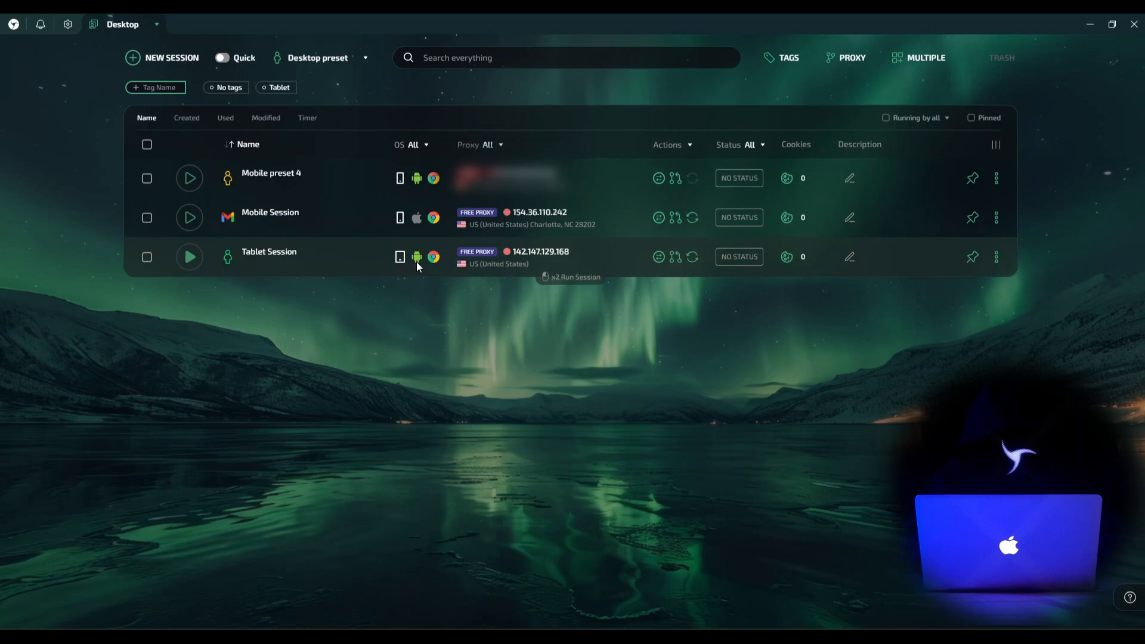
{"action": "mouse_move", "coordinate": [437, 300]}
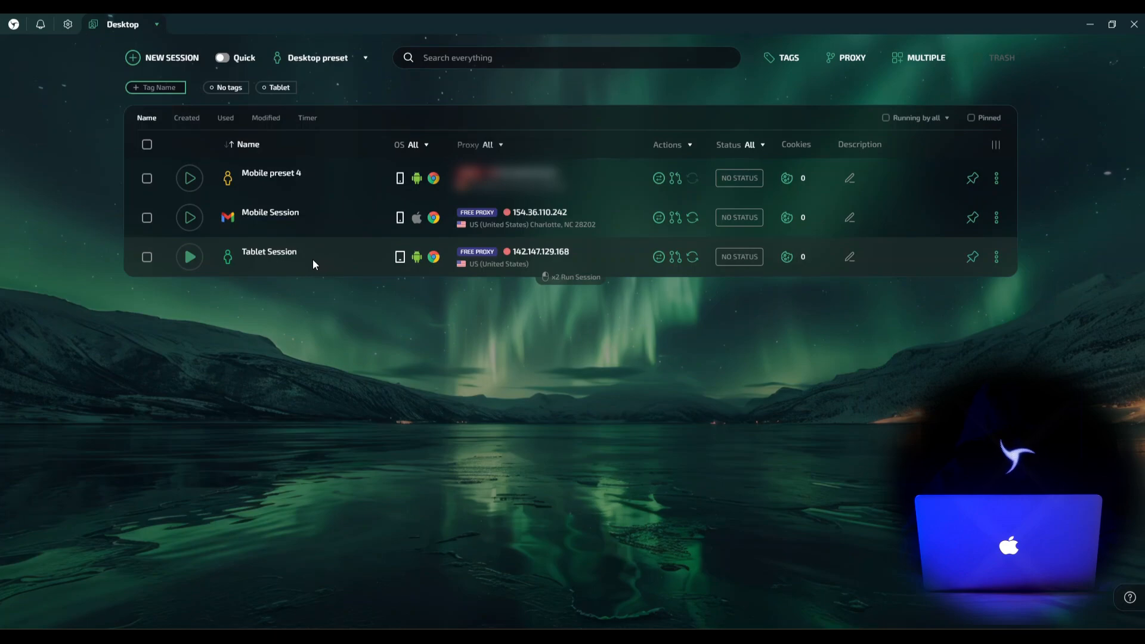
- Start the Tablet Session to bring up its emulated Galaxy Tab S7 FE browser window
{"action": "left_click", "coordinate": [188, 261]}
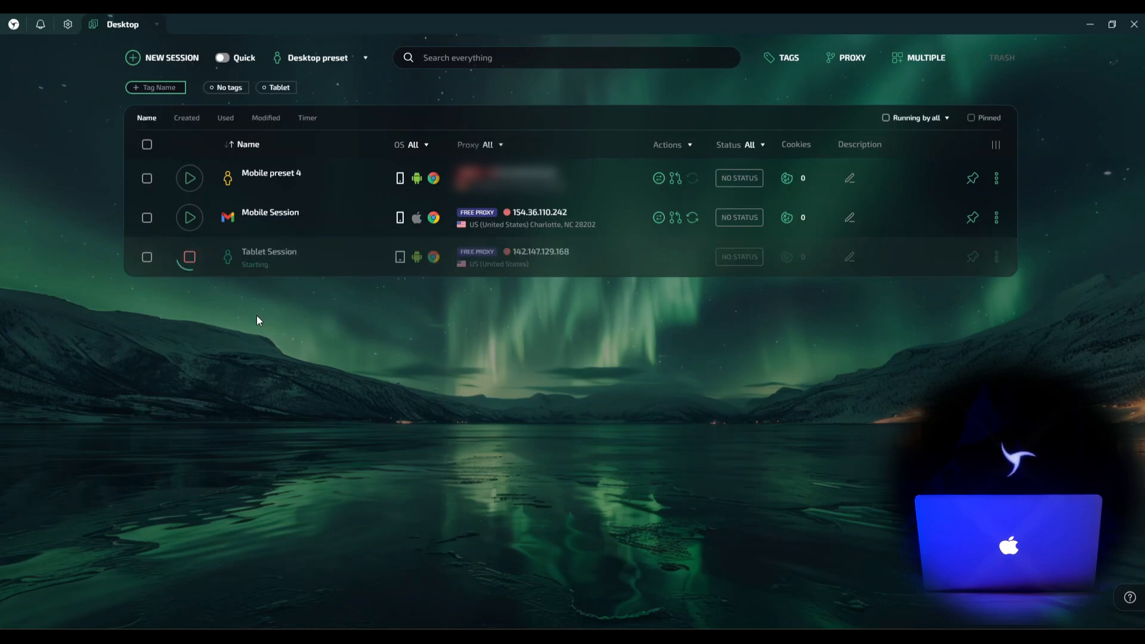
{"action": "mouse_move", "coordinate": [283, 345]}
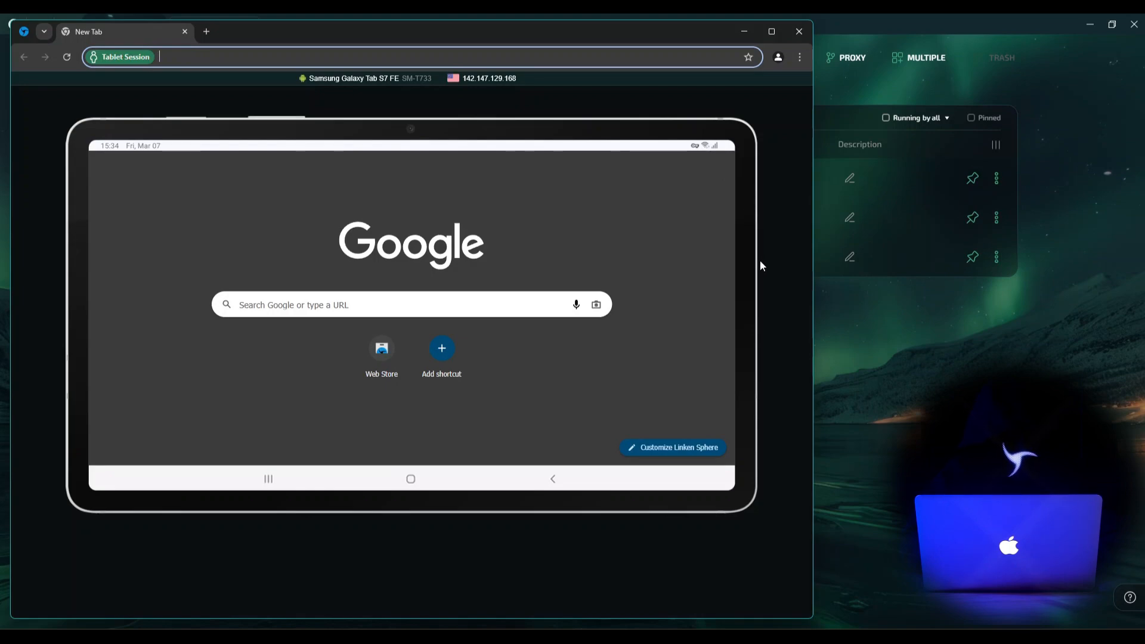
{"action": "mouse_move", "coordinate": [770, 286]}
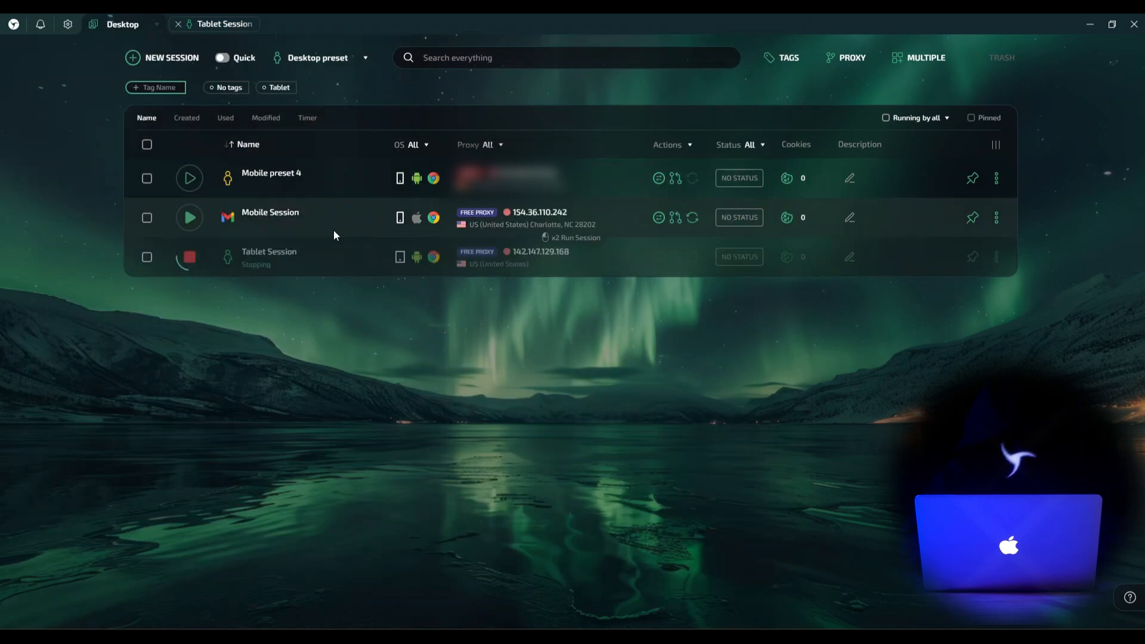
{"action": "mouse_move", "coordinate": [319, 228]}
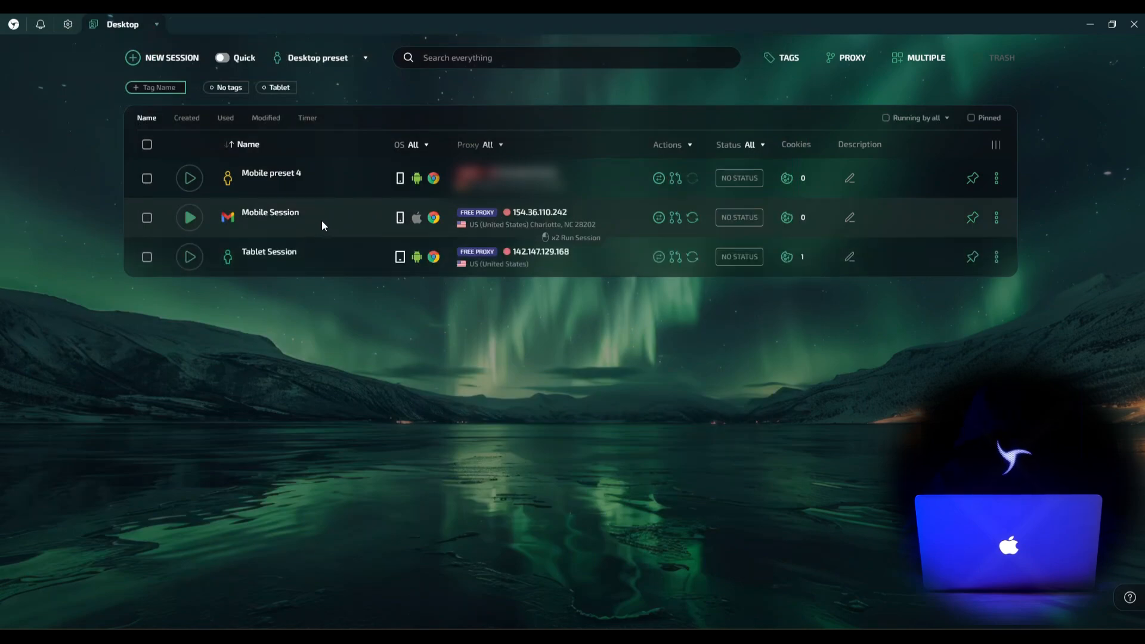
- Start the iOS Mobile Session so its iPhone 14 Pro browser runs beside the Xiaomi Poco M3
{"action": "left_click", "coordinate": [190, 217]}
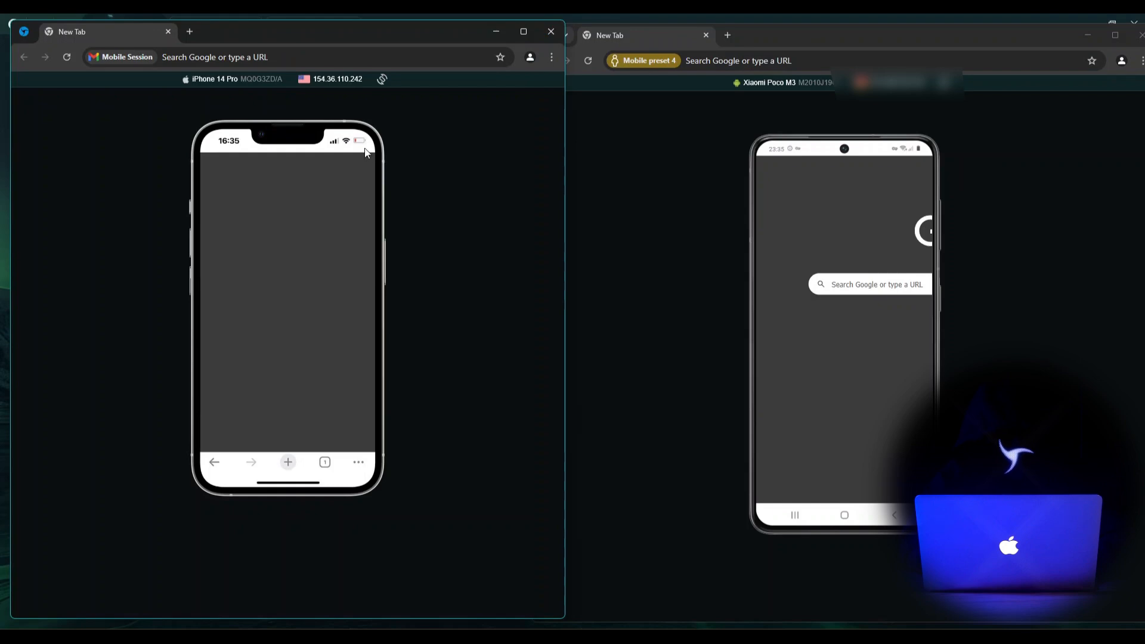
{"action": "mouse_move", "coordinate": [355, 148]}
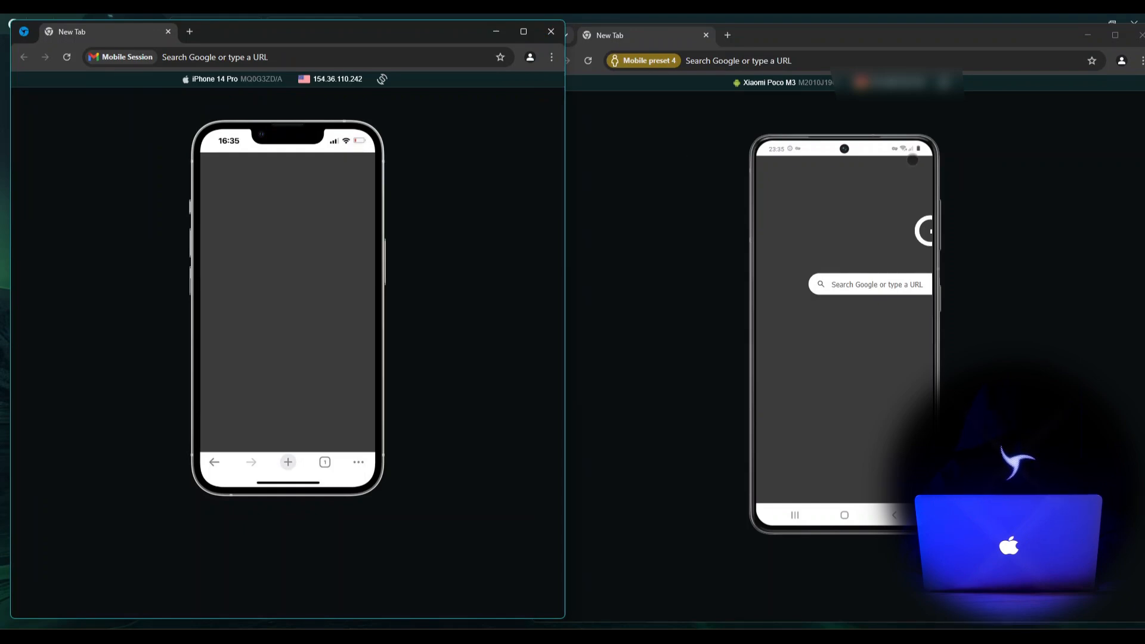
{"action": "mouse_move", "coordinate": [745, 184]}
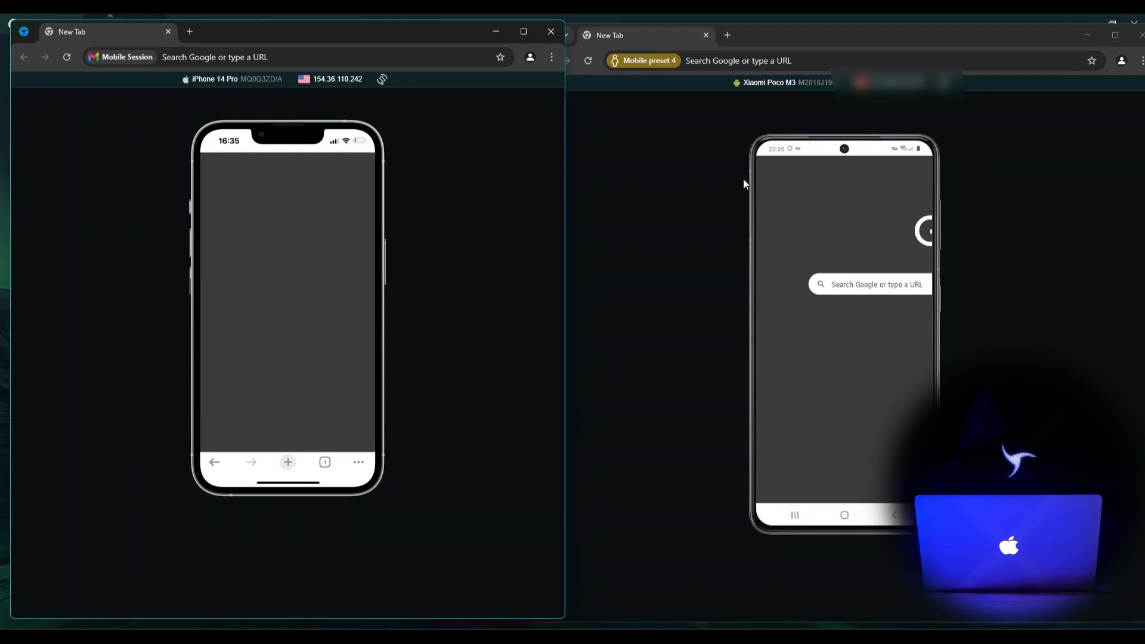